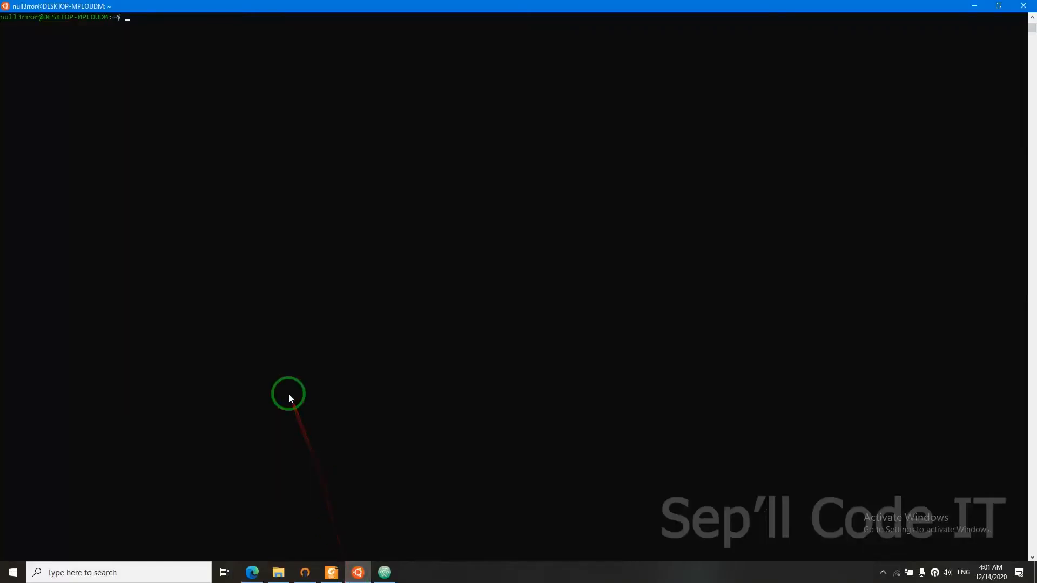
type("ssh  ubuntu@194.5.206.71")
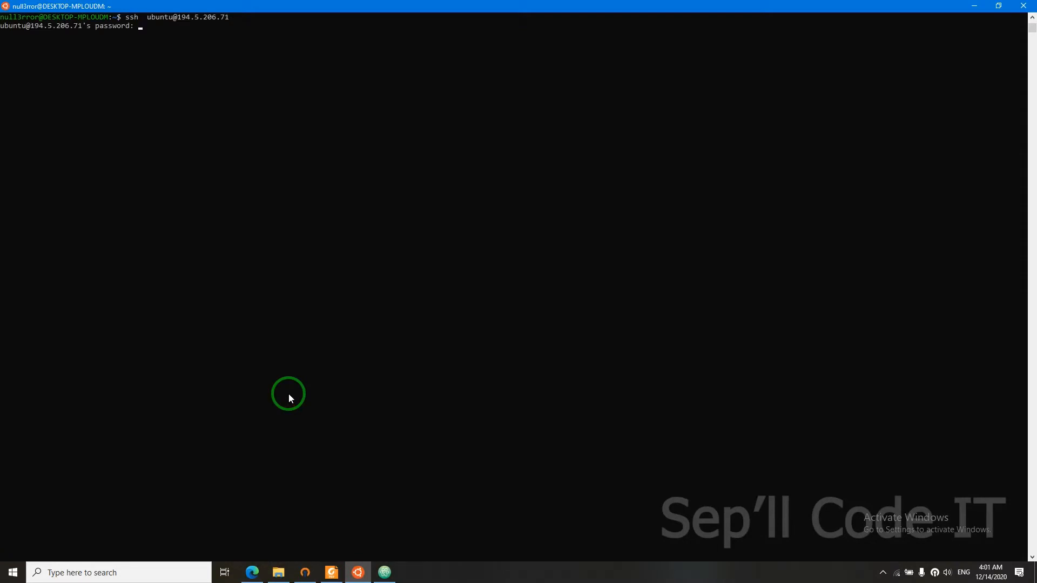
mouse_move(191, 338)
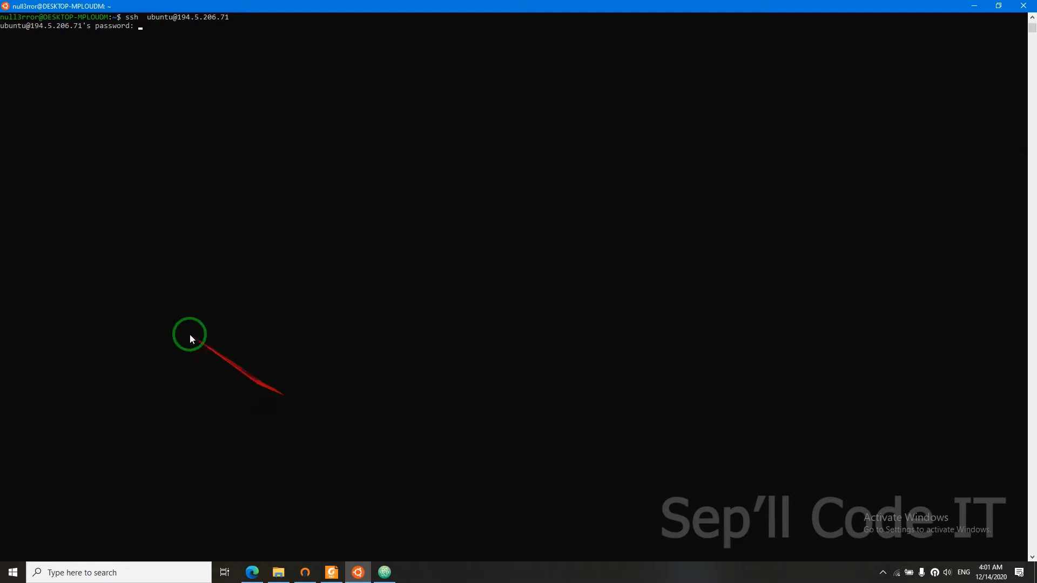
mouse_move(95, 37)
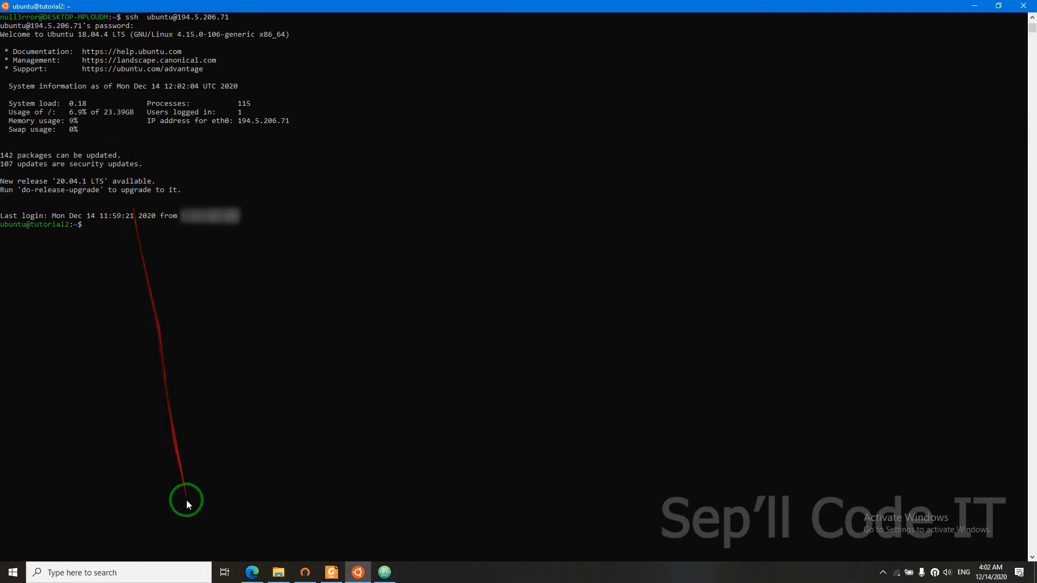
mouse_move(250, 572)
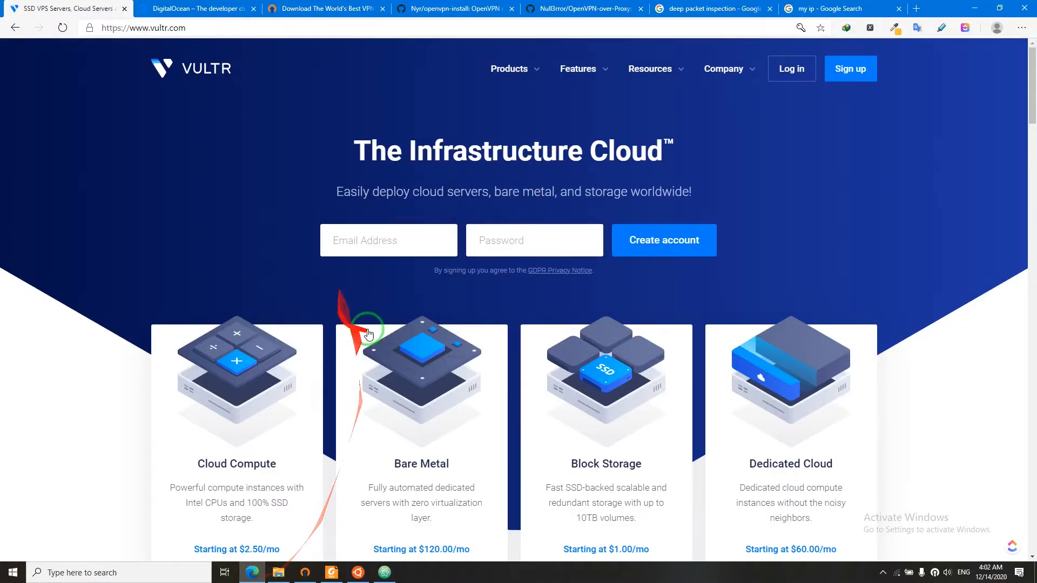
mouse_move(455, 43)
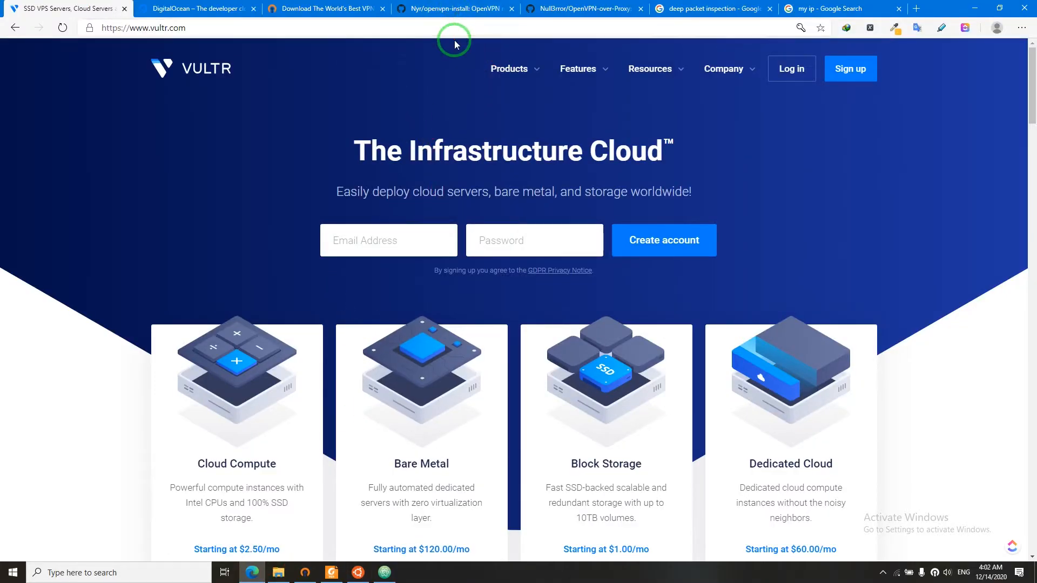
- Switch to the deep packet inspection Google results and highlight the Deep packet inspection heading
left_click(724, 68)
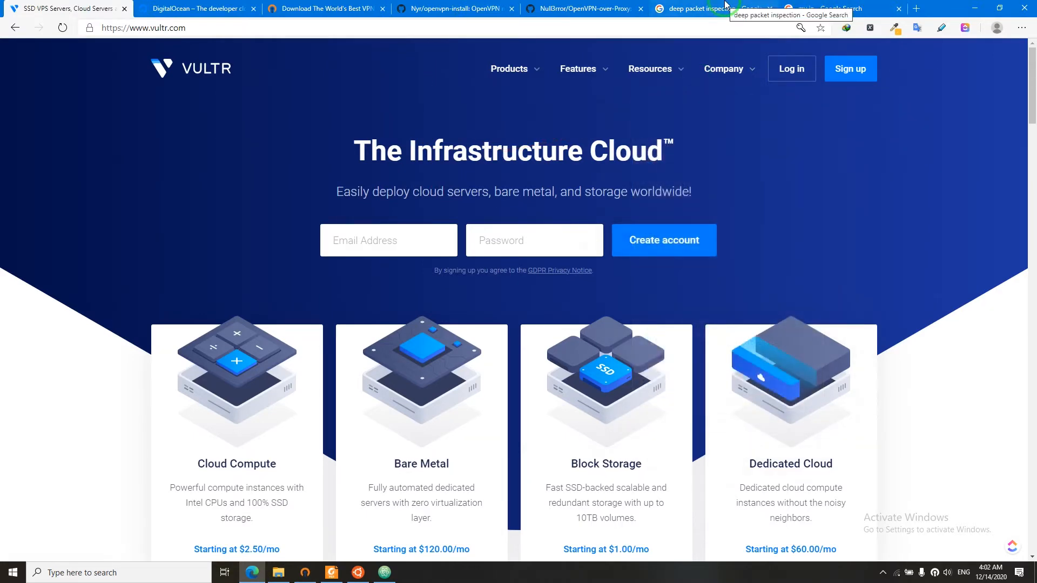
left_click(714, 8)
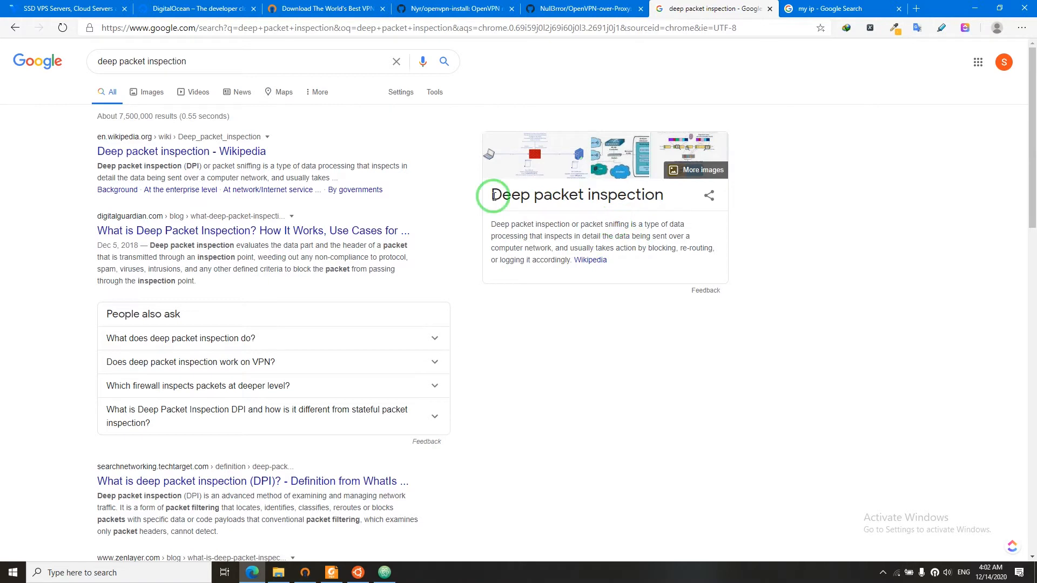
double_click(508, 195)
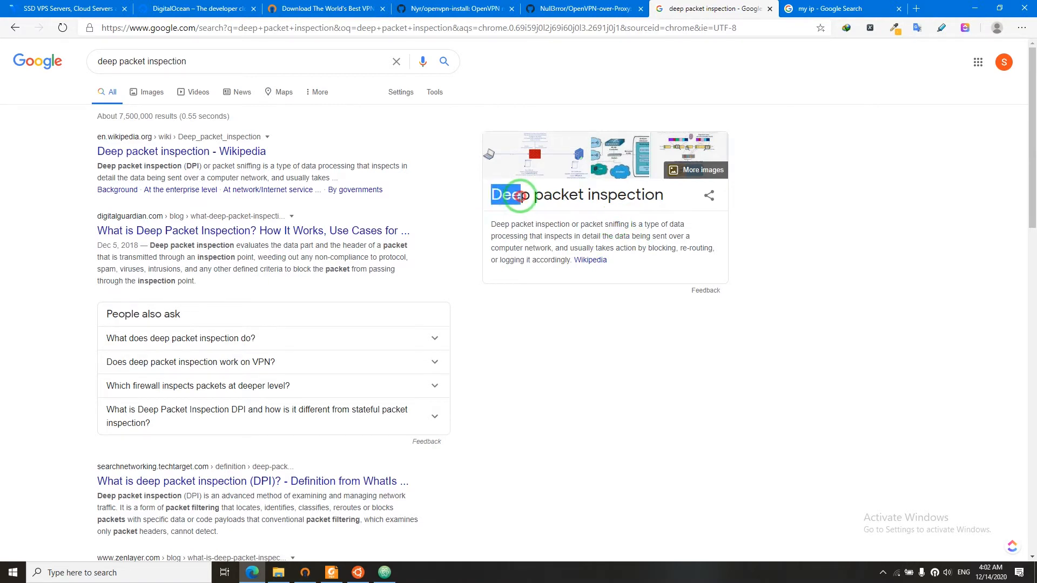
left_click_drag(512, 196, 596, 202)
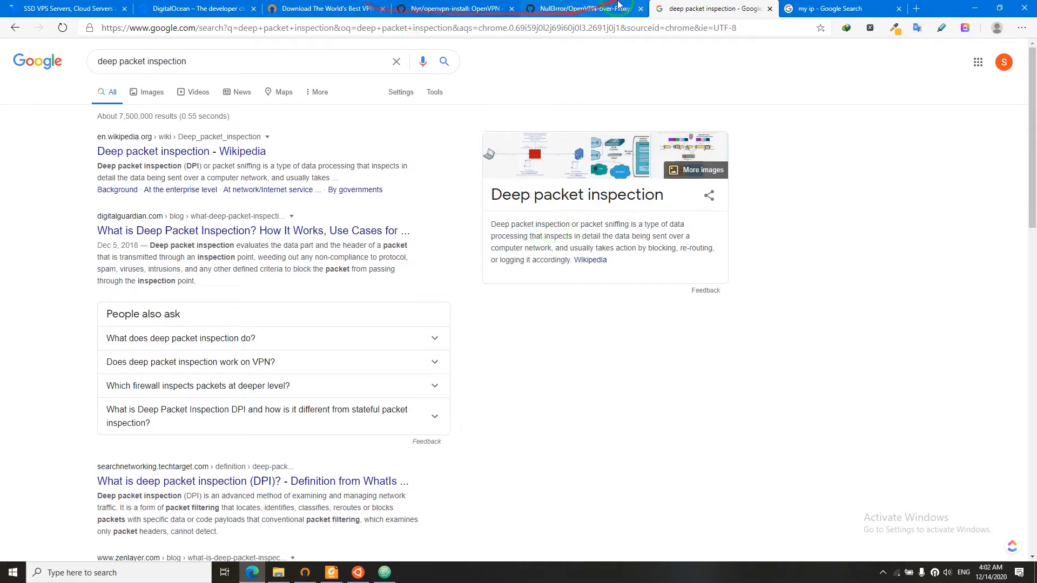
- Switch to the Nyr openvpn-install repository and highlight the supported distros Ubuntu, Debian, CentOS and Fedora
left_click(583, 9)
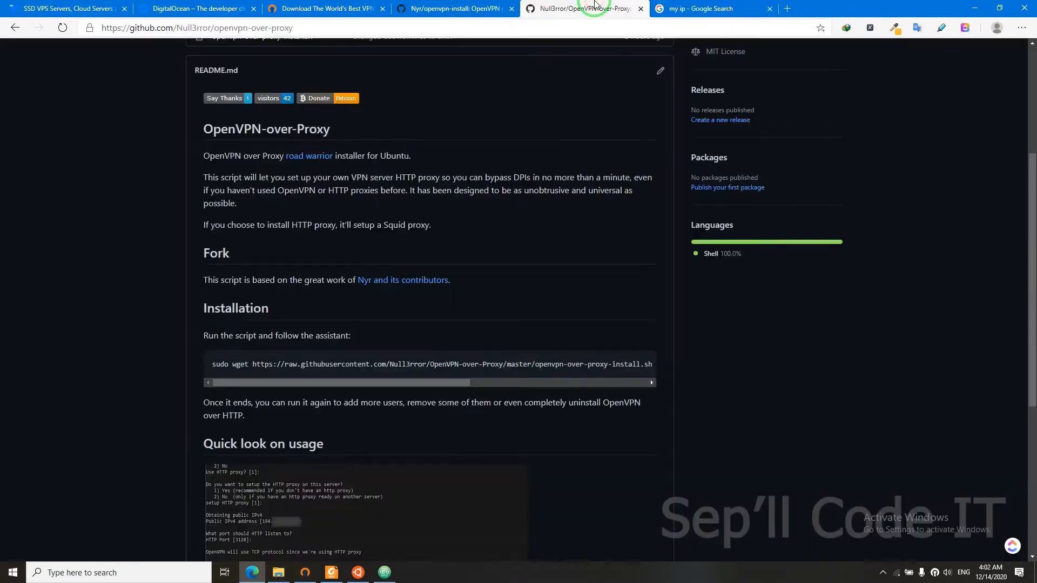
left_click(455, 8)
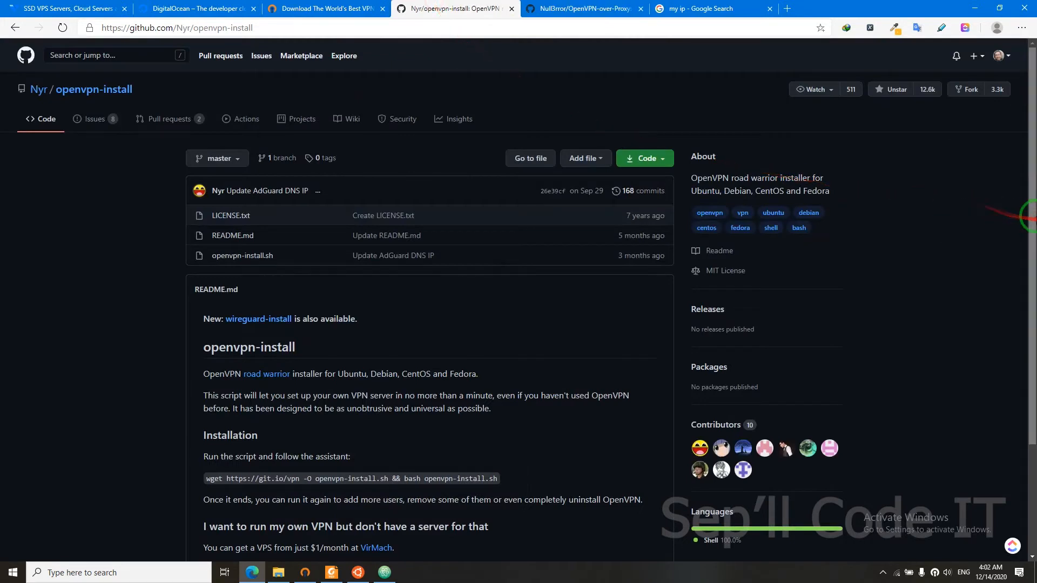
mouse_move(764, 45)
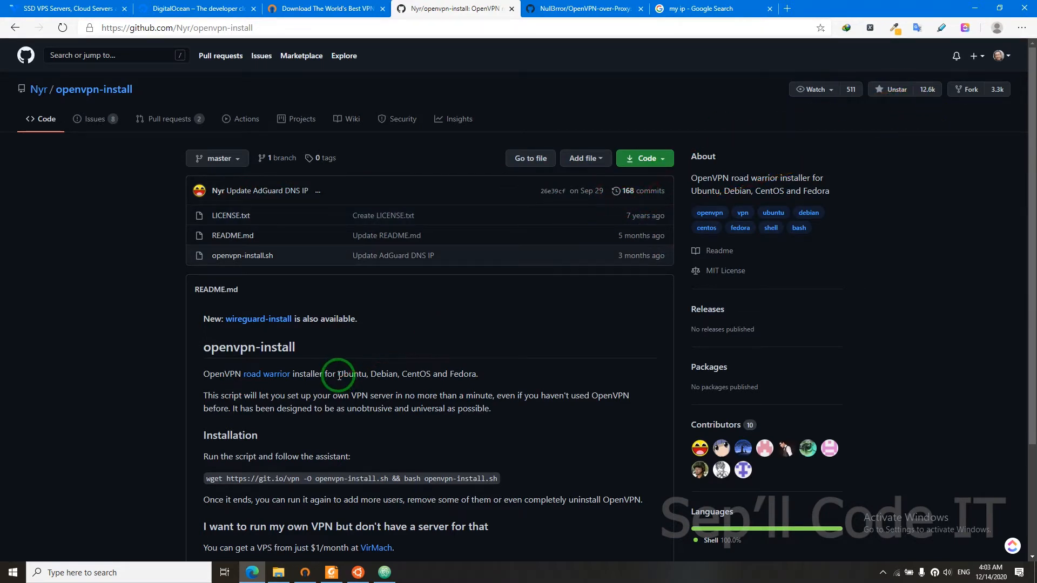
left_click_drag(338, 374, 477, 374)
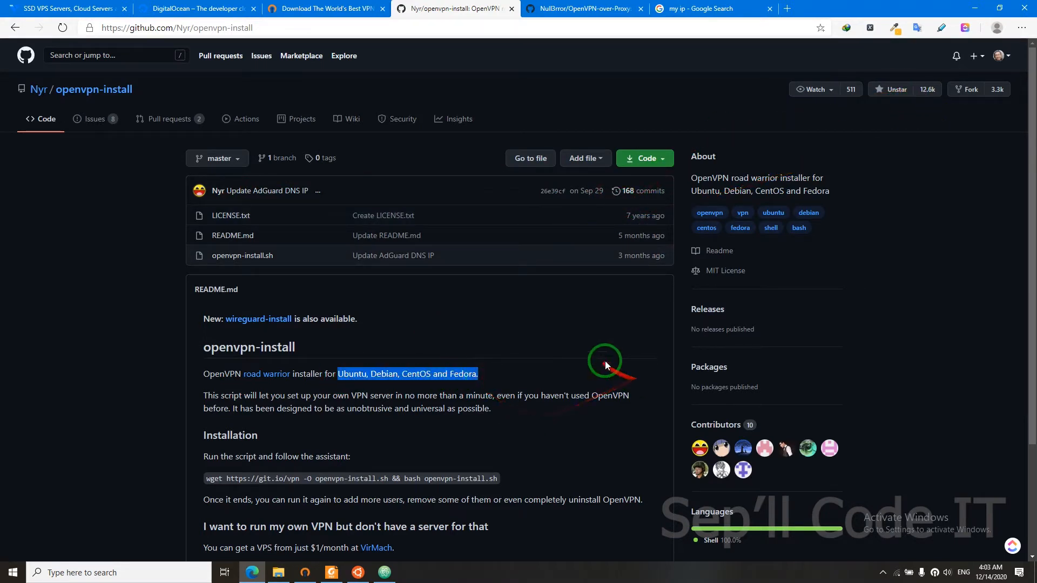
scroll("down", 3)
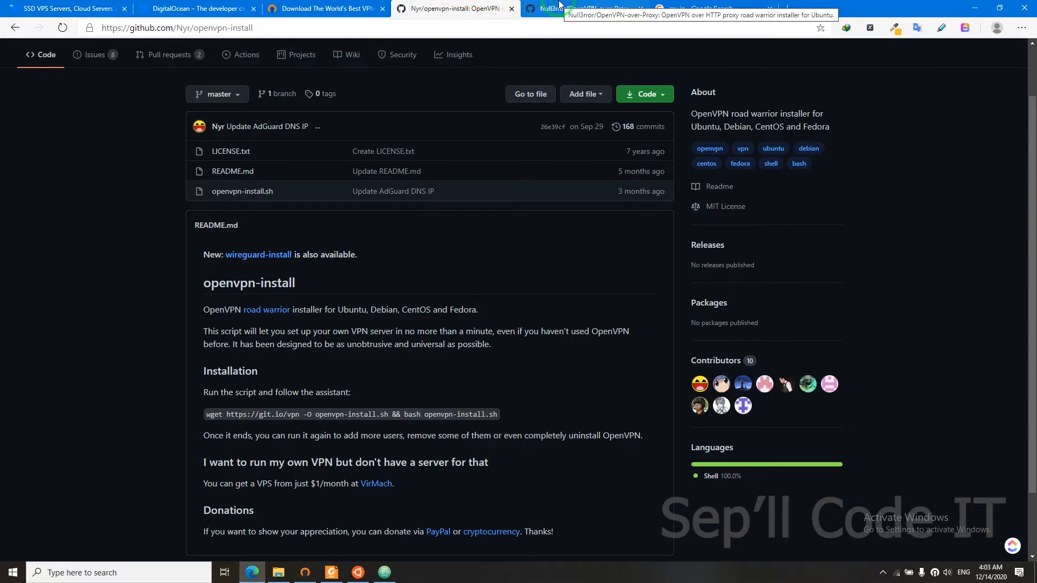
- Return to the OpenVPN-over-Proxy README and select its full sudo wget installation command
left_click(583, 8)
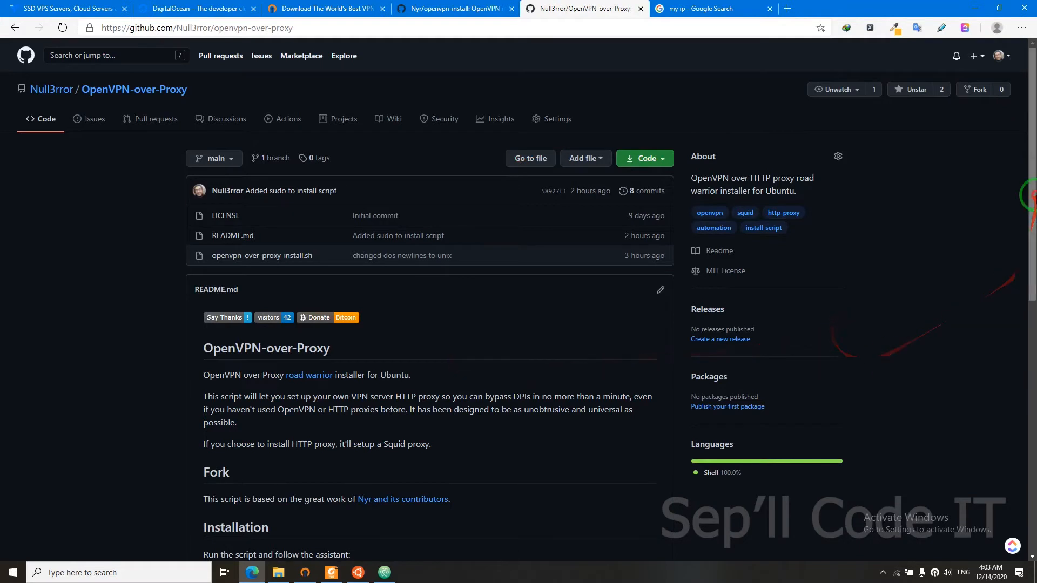
scroll("down", 3)
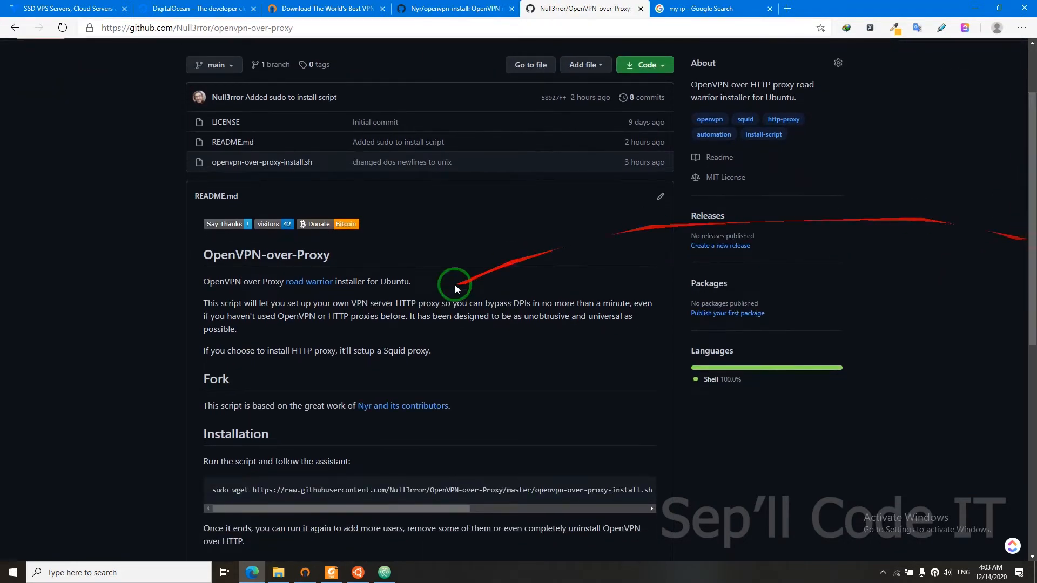
double_click(394, 281)
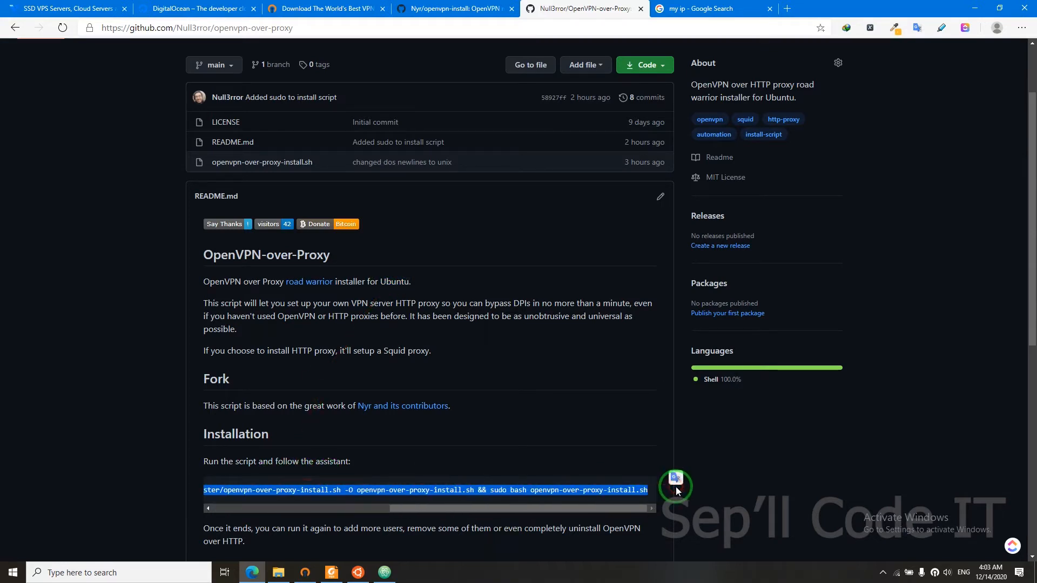
left_click_drag(629, 508, 218, 507)
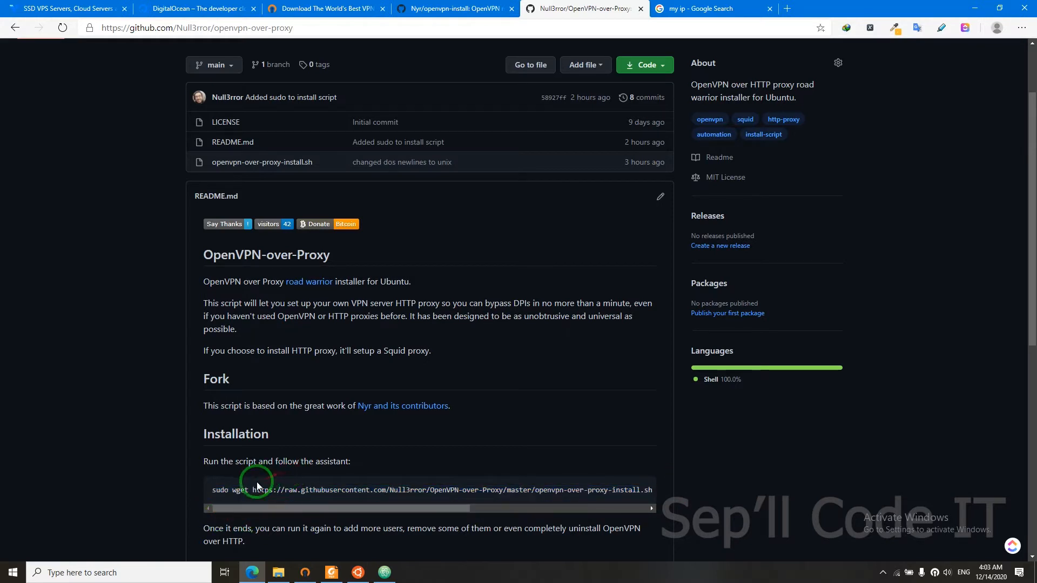
mouse_move(249, 497)
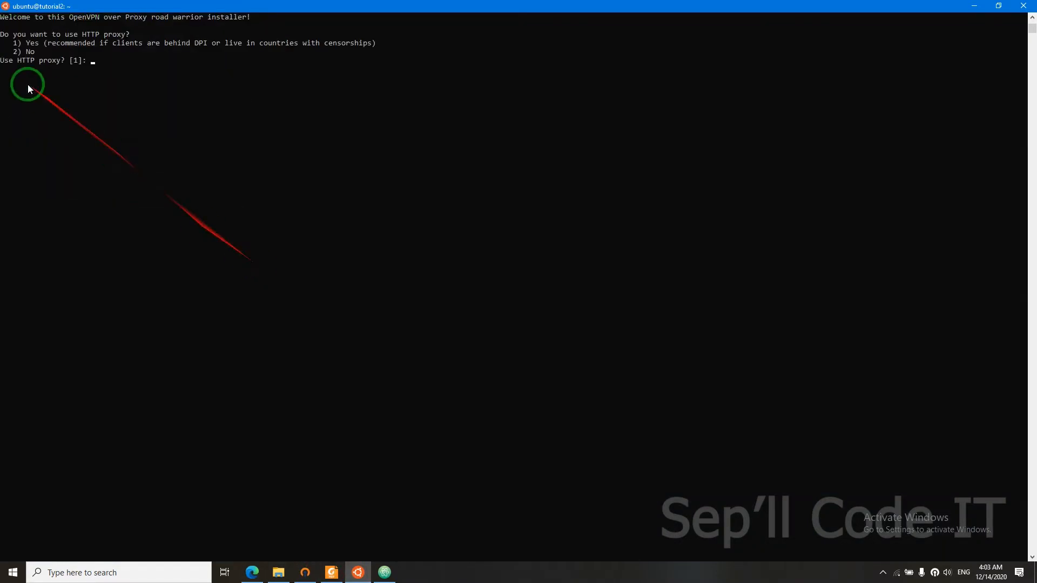
mouse_move(94, 40)
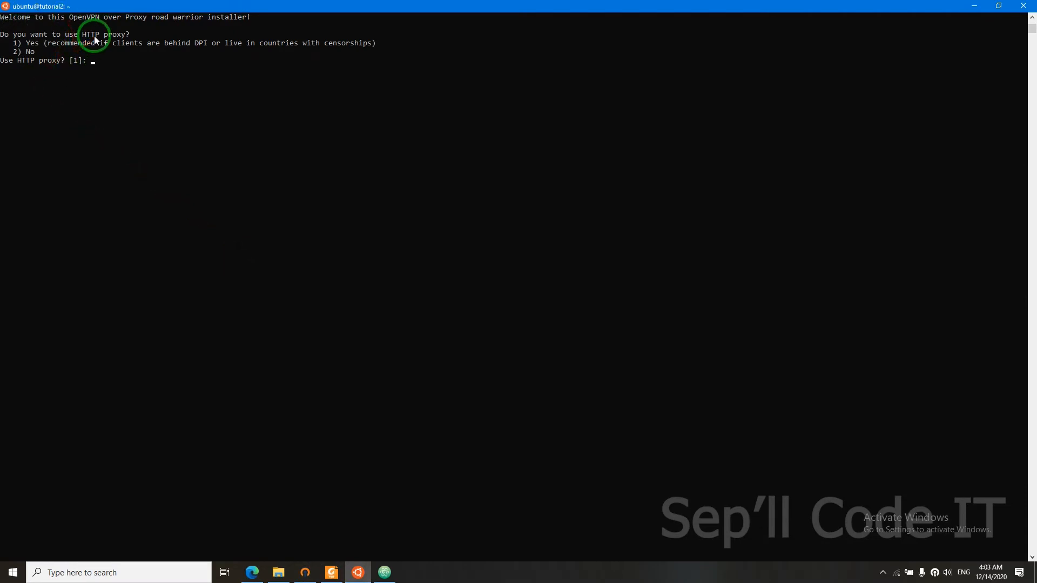
mouse_move(261, 36)
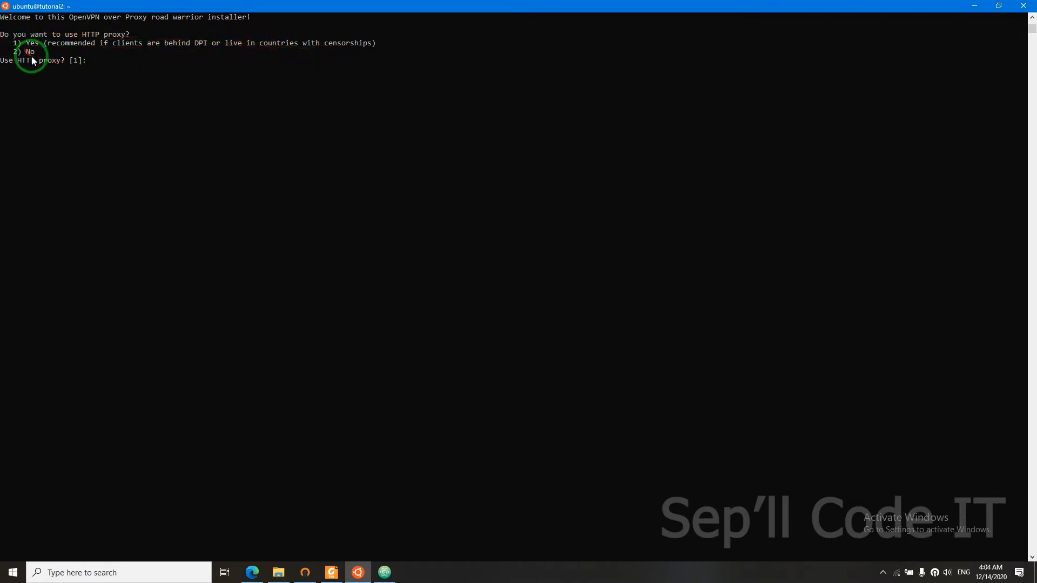
mouse_move(65, 69)
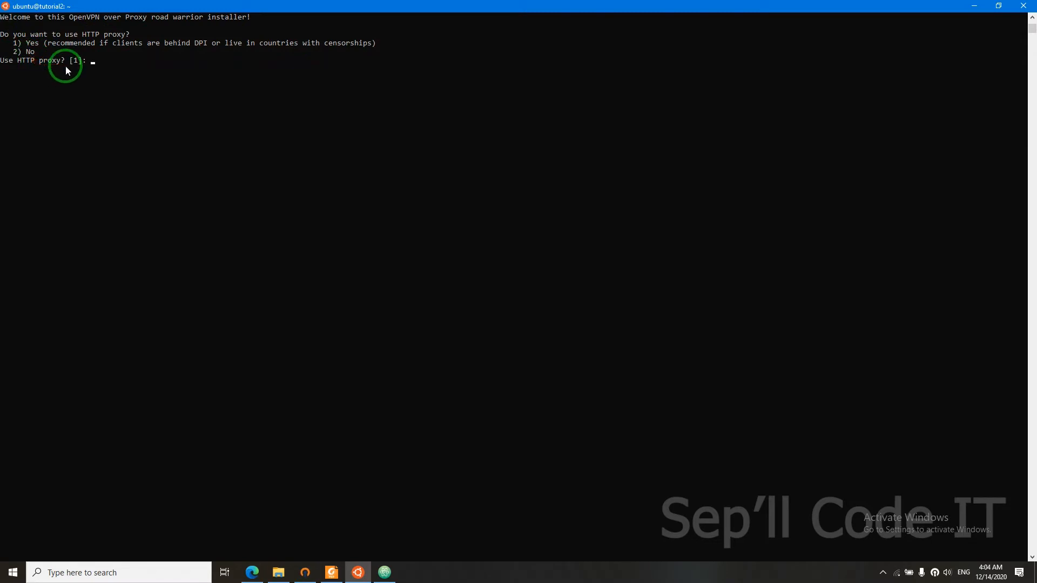
mouse_move(103, 68)
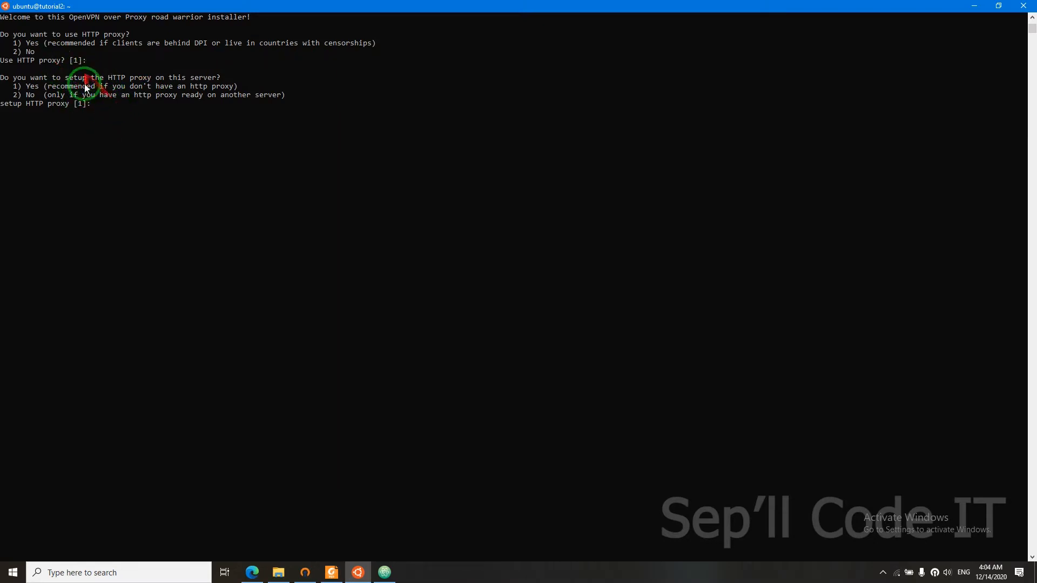
mouse_move(95, 104)
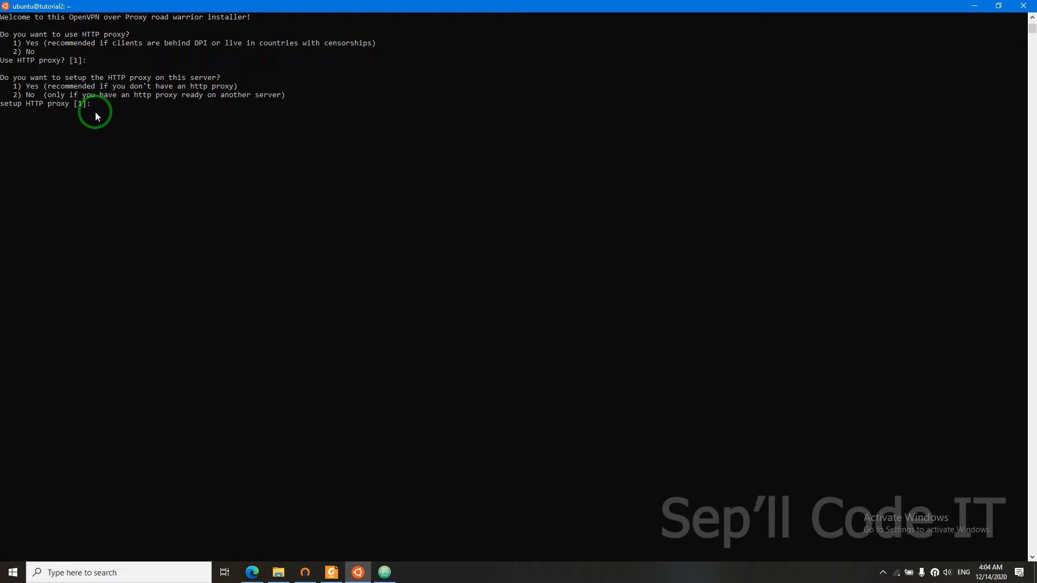
mouse_move(117, 131)
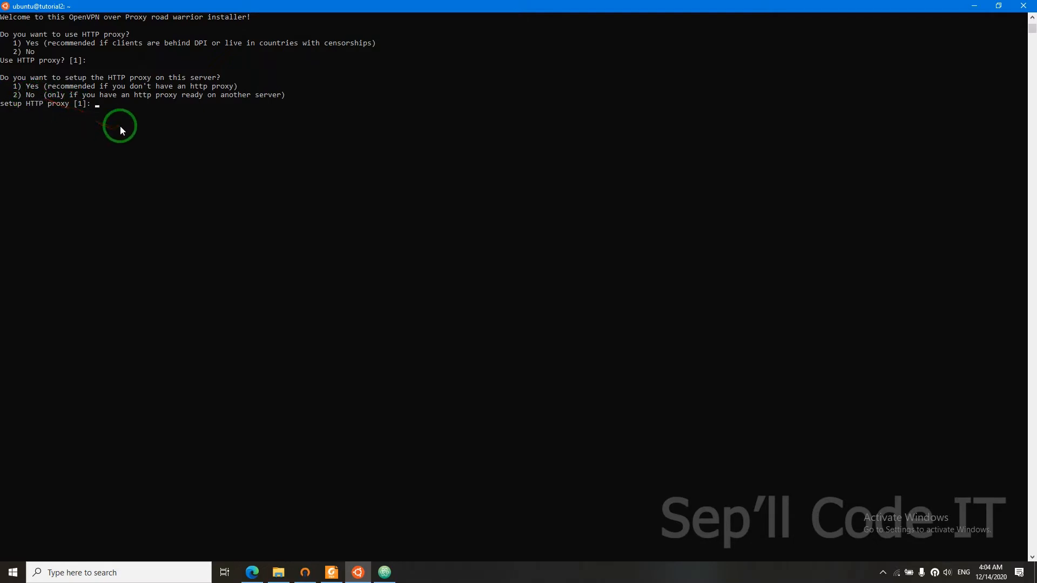
- Accept the default of setting up the HTTP proxy on this server
key("enter")
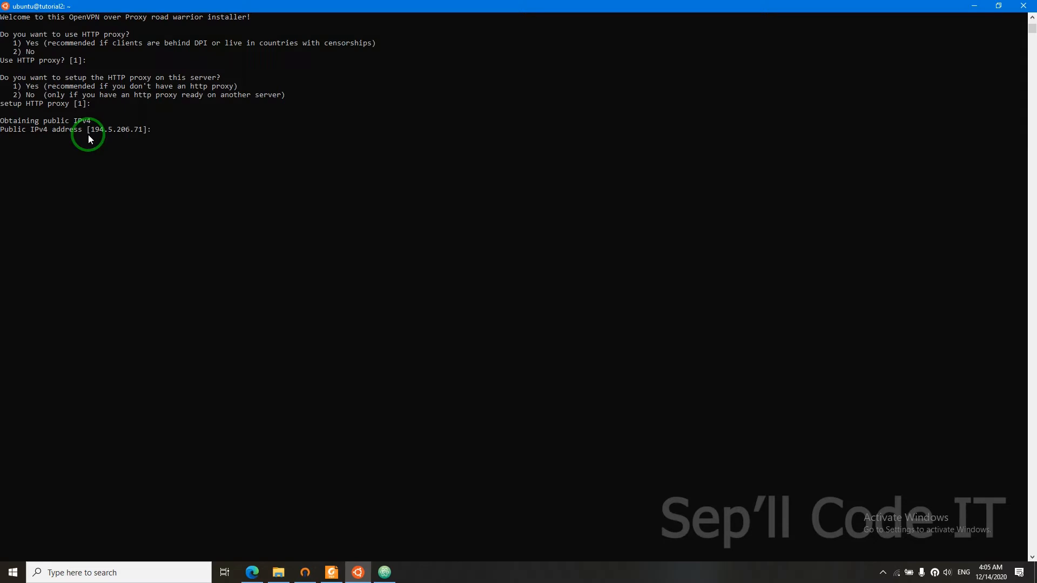
- Accept the detected IPv4 address and proxy port 3128, set OpenVPN port 443 and choose Google DNS (option 2)
key("enter")
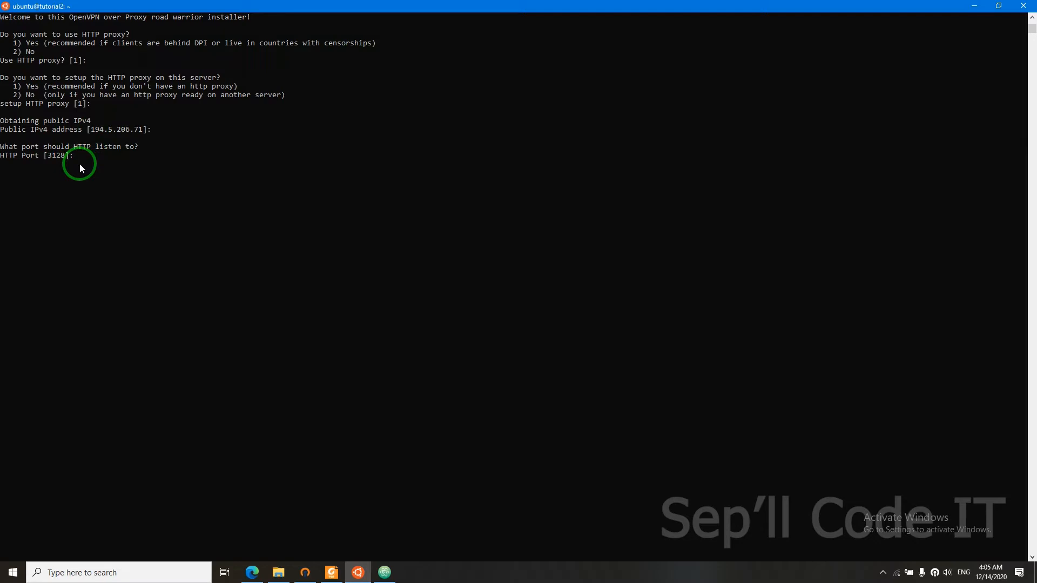
key("enter")
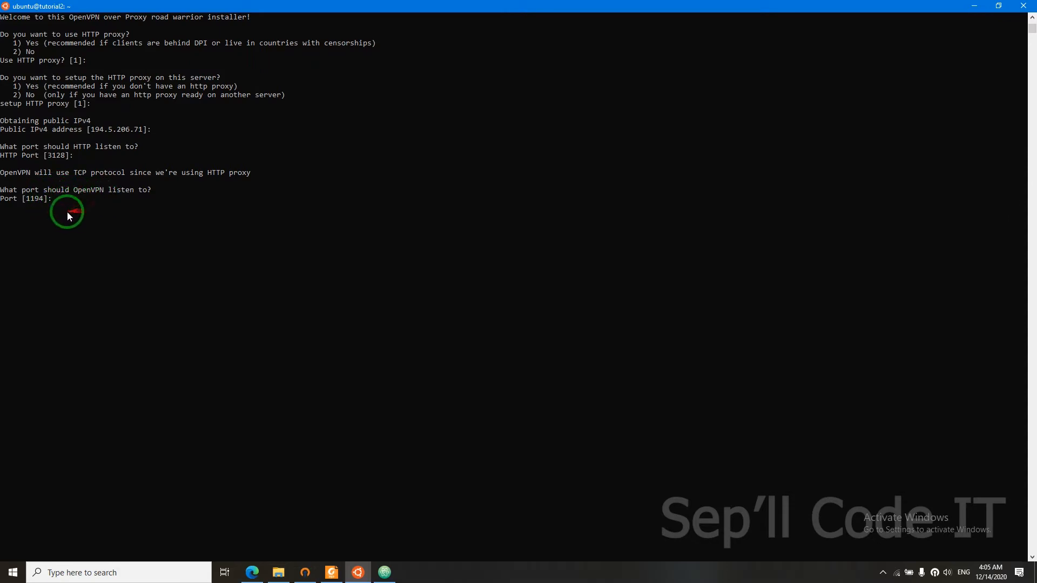
double_click(34, 198)
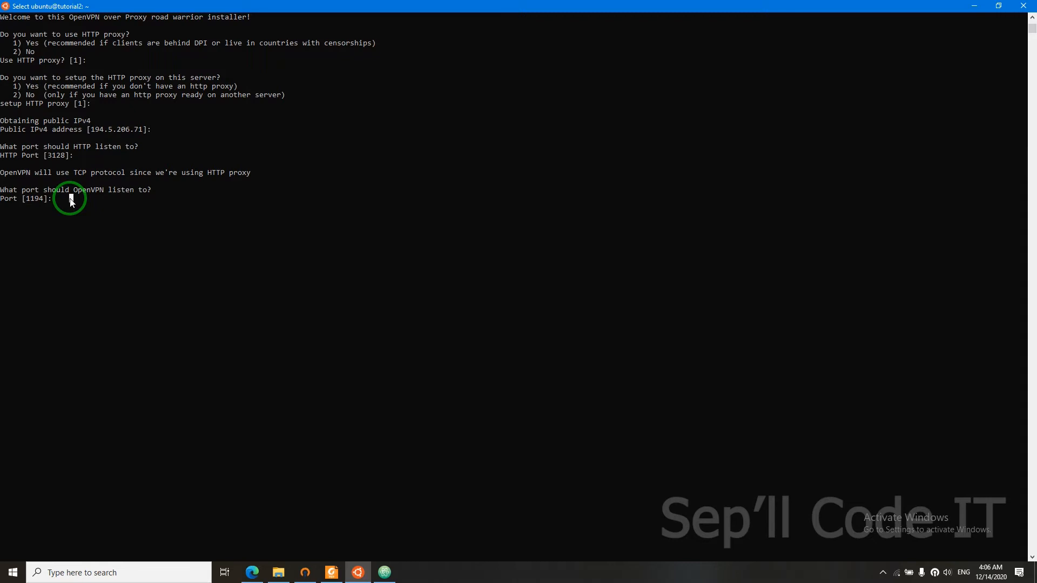
type("443")
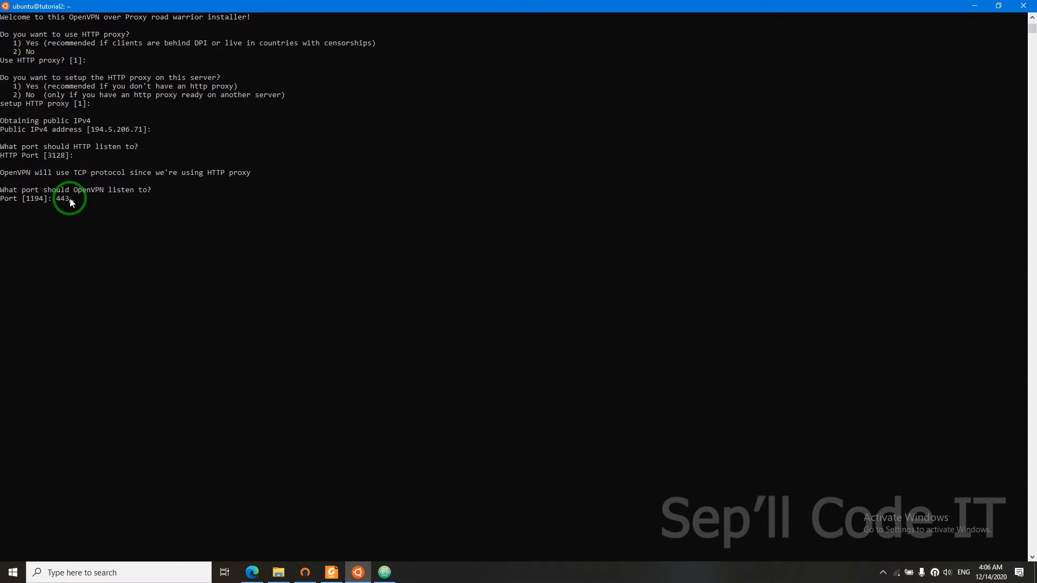
key("enter")
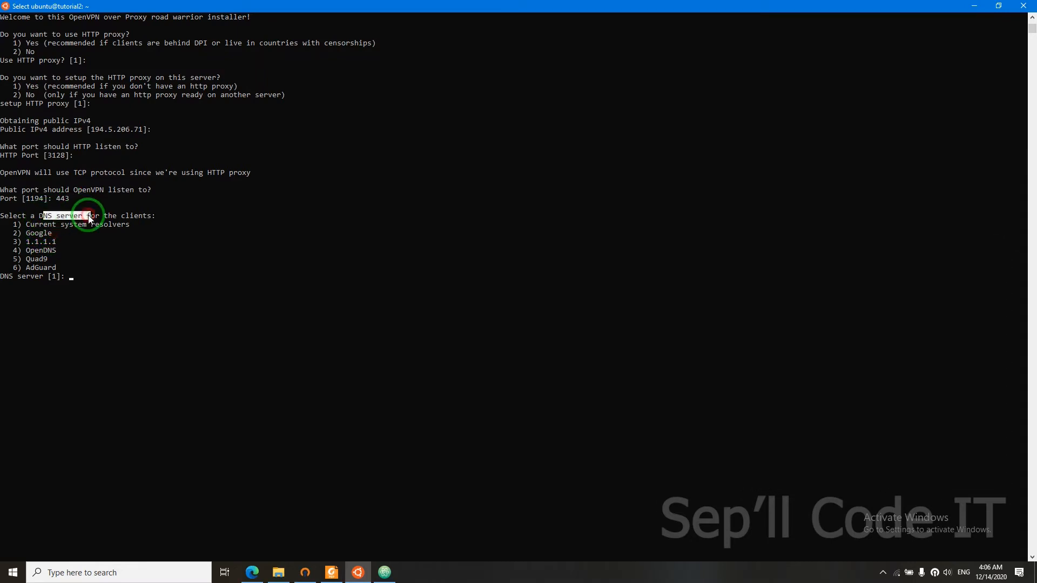
type("2")
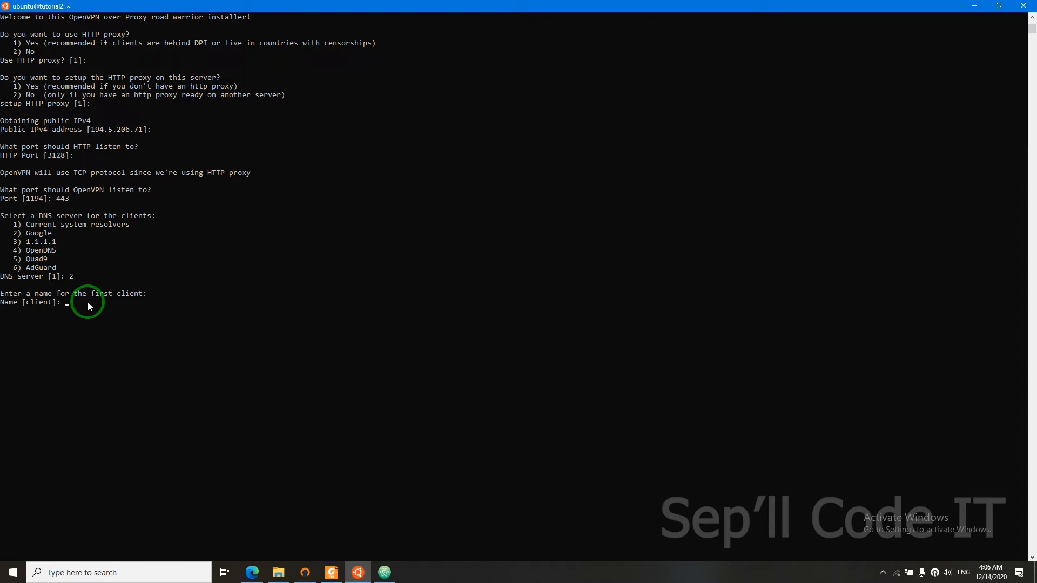
- Name the client utube and let the installer finish, producing utube.ovpn
type("utube")
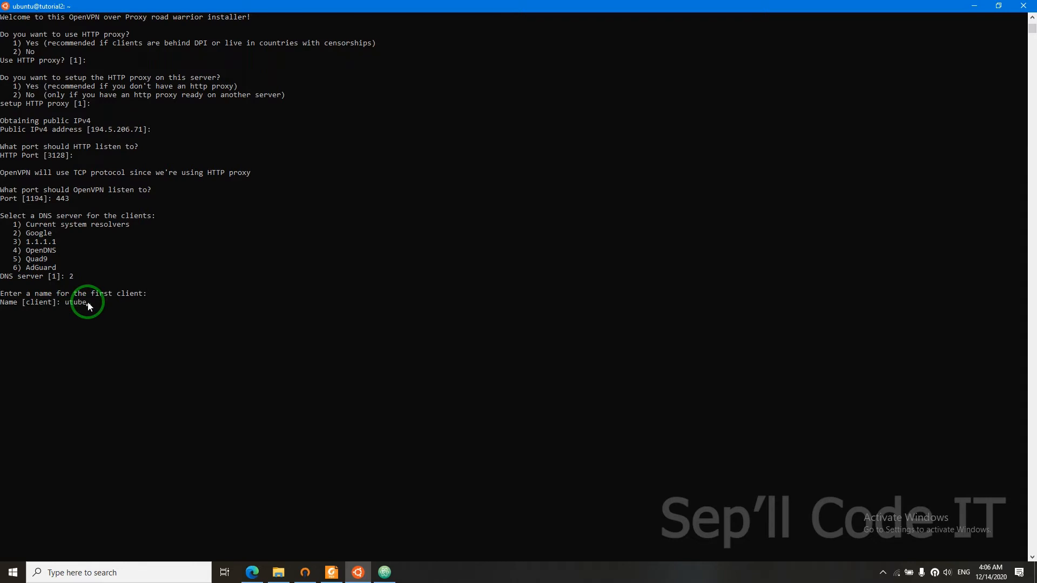
key("enter")
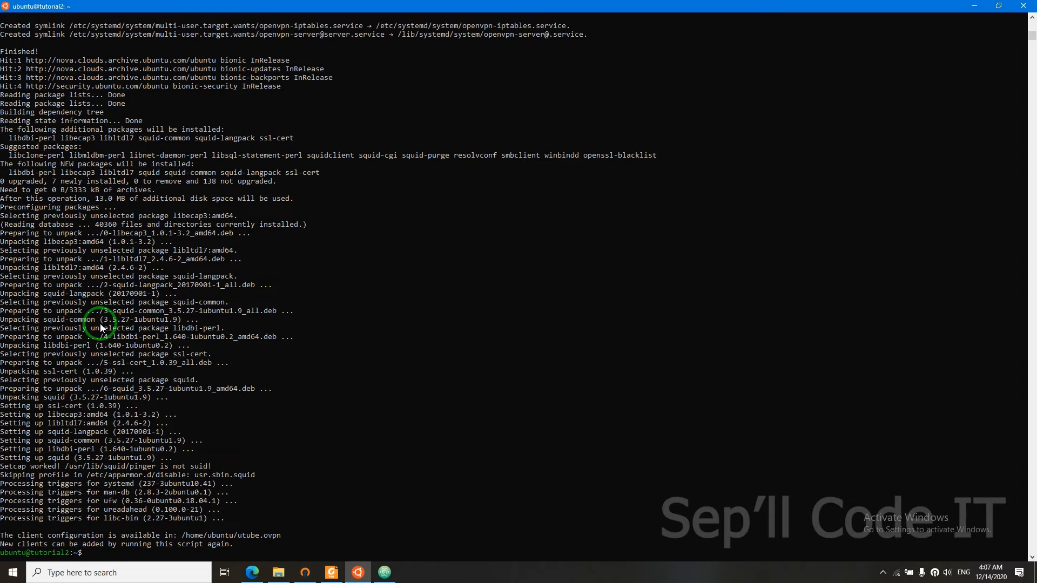
- Check the openvpn service status (inactive), start the service and check its status again
type("s")
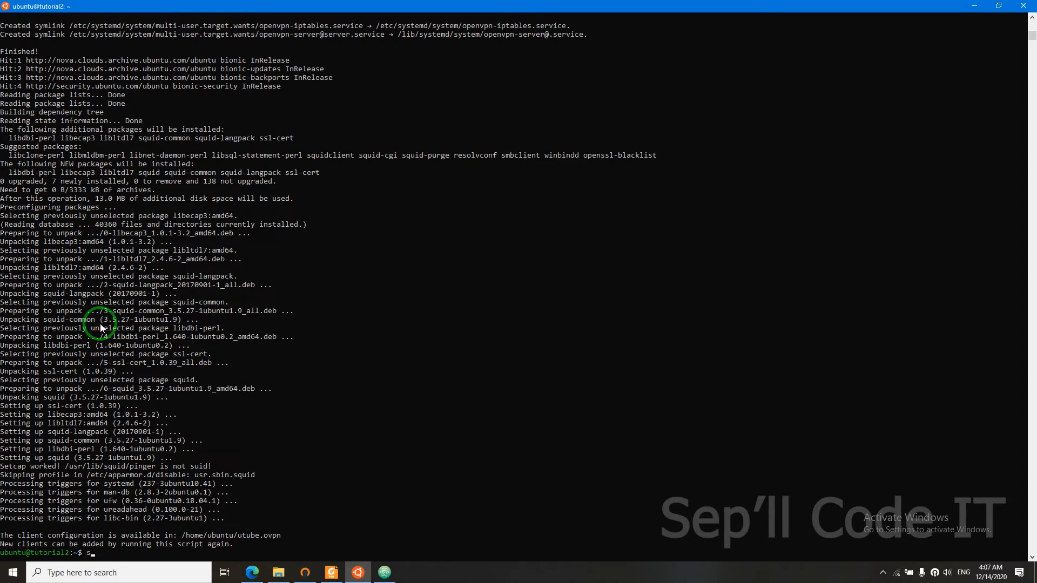
type("sudo ser")
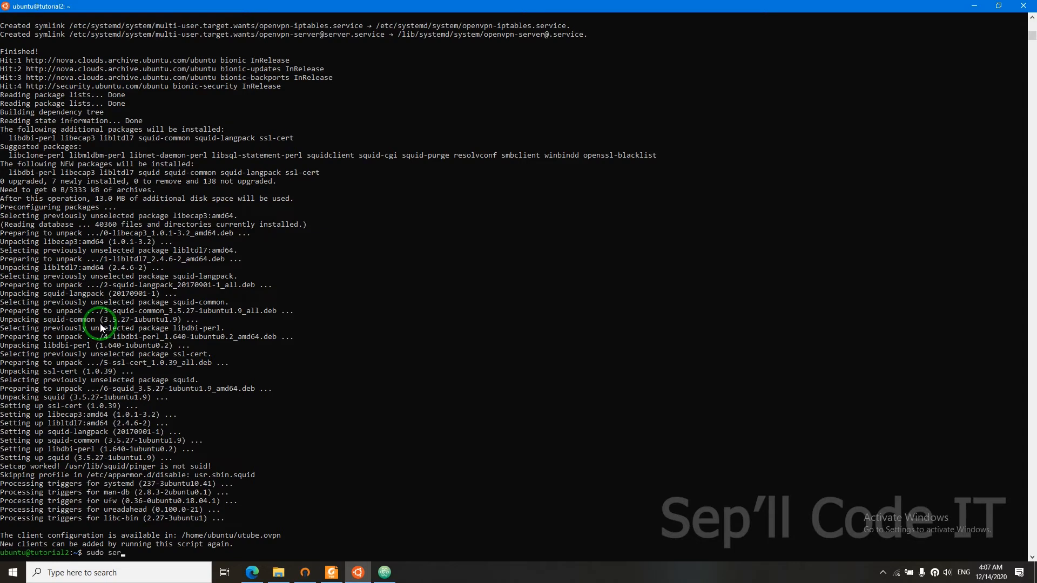
type("vice ope")
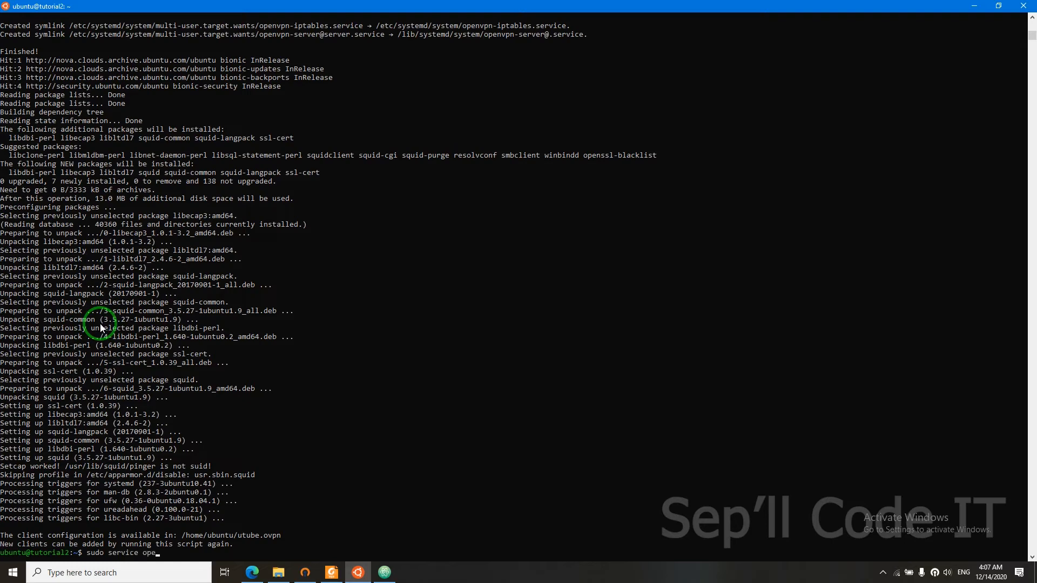
type("nvpn status")
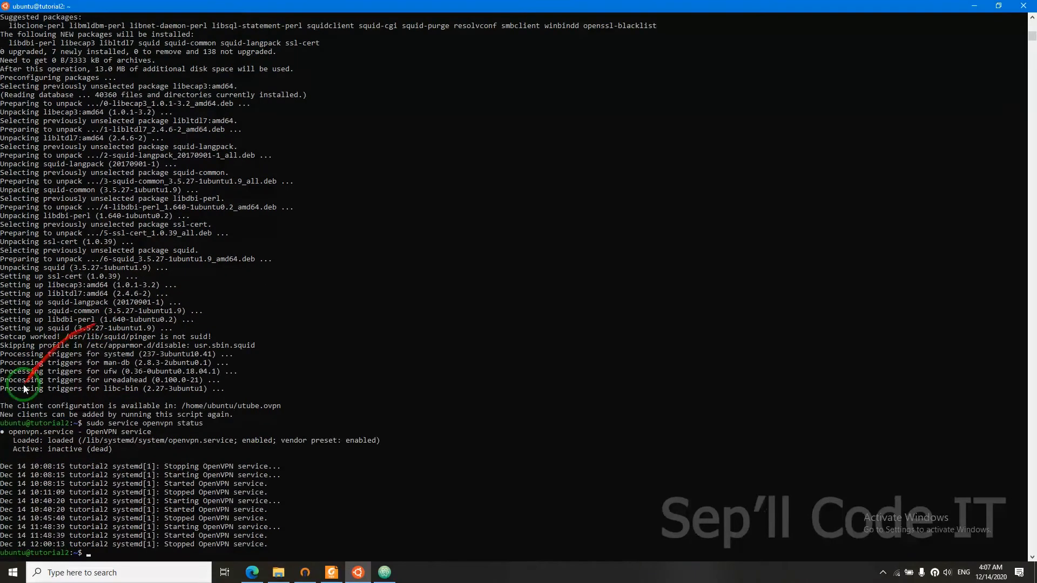
double_click(56, 450)
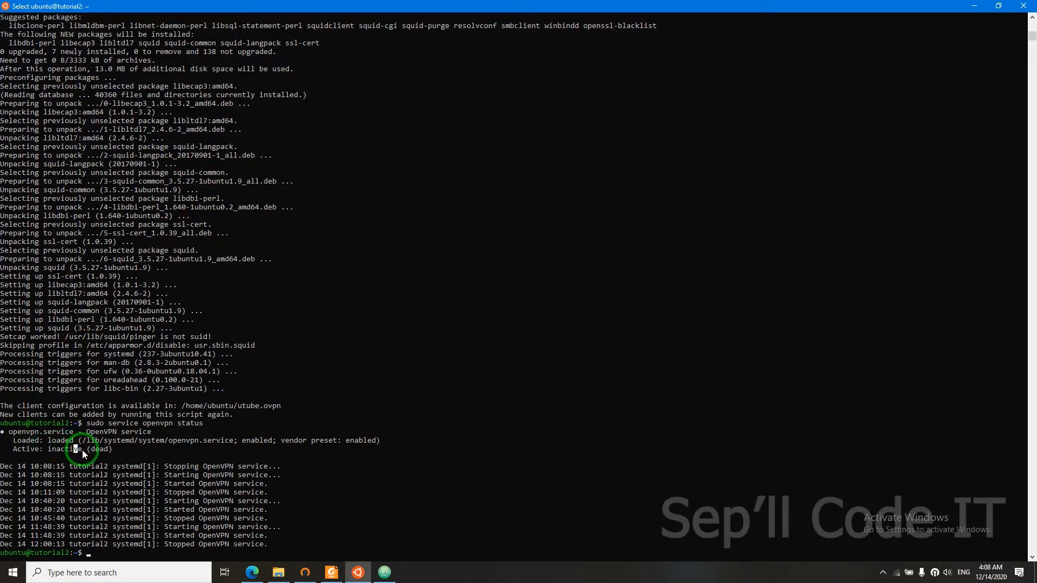
type("sudo service openvpn status")
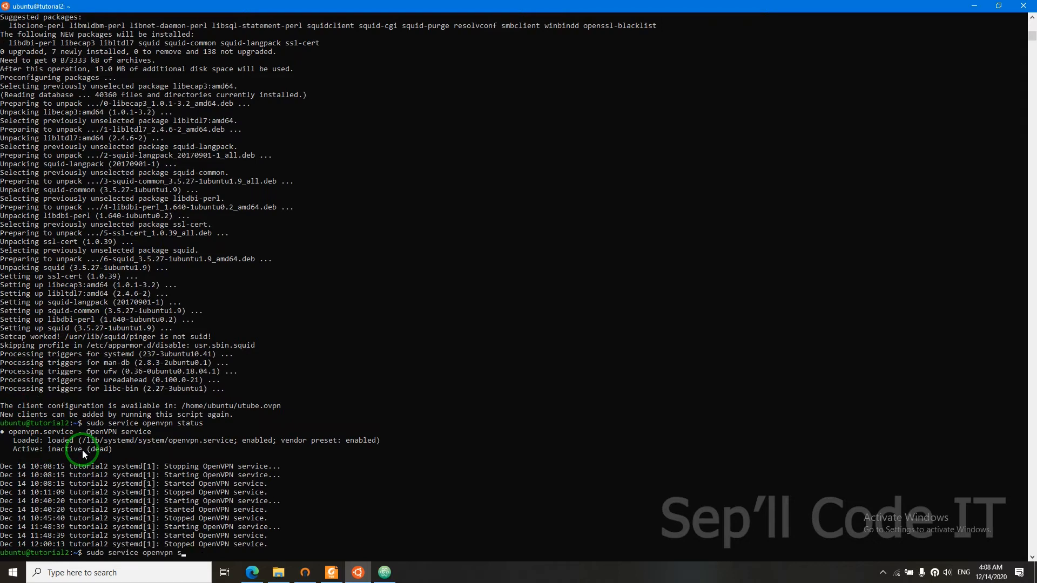
type("tart")
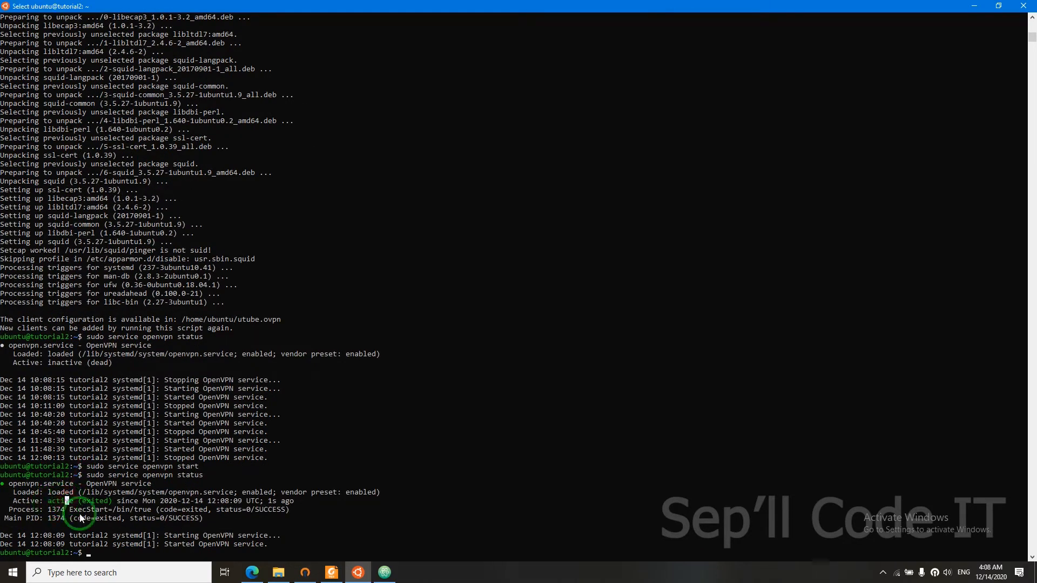
mouse_move(176, 565)
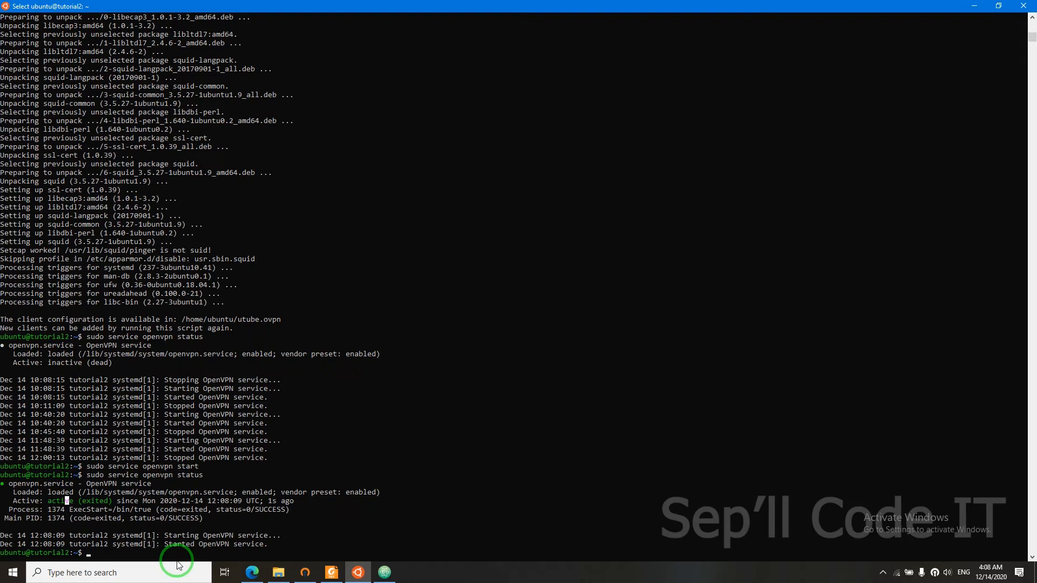
- Add ufw rules allowing ssh, 3128/tcp and 443/tcp
type("sudo")
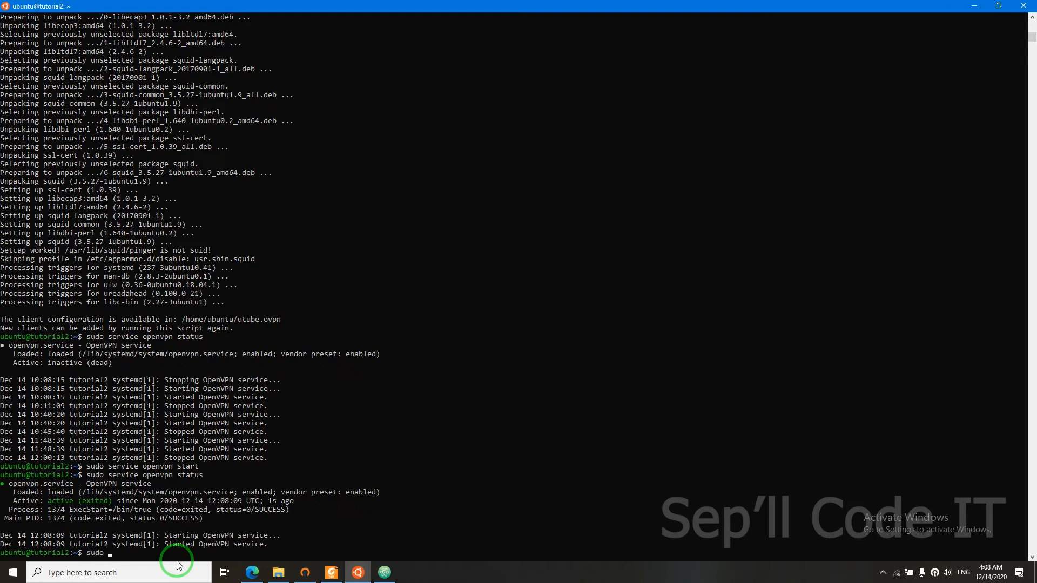
type("ufw ak")
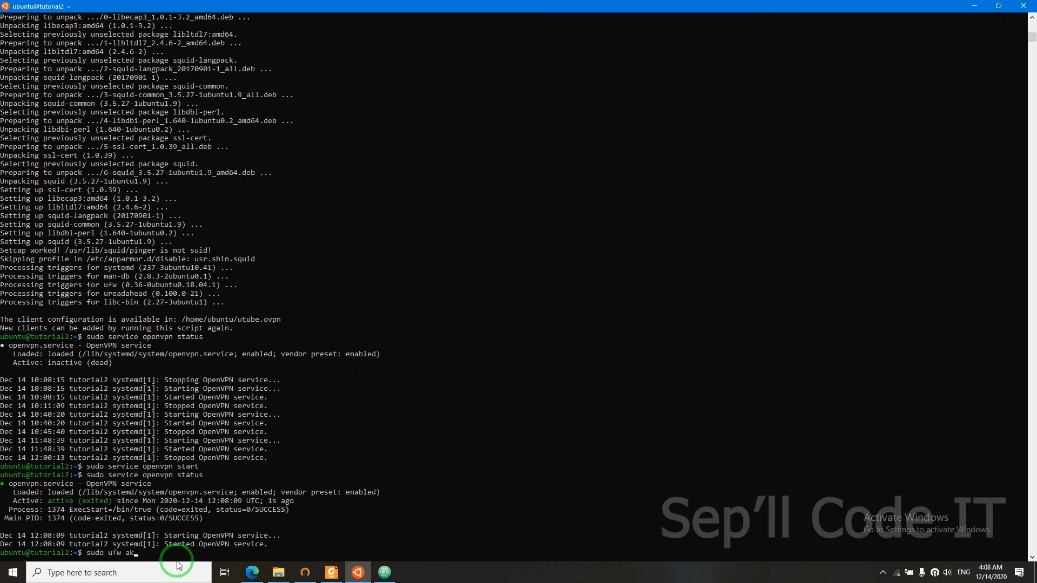
type("llow ssh")
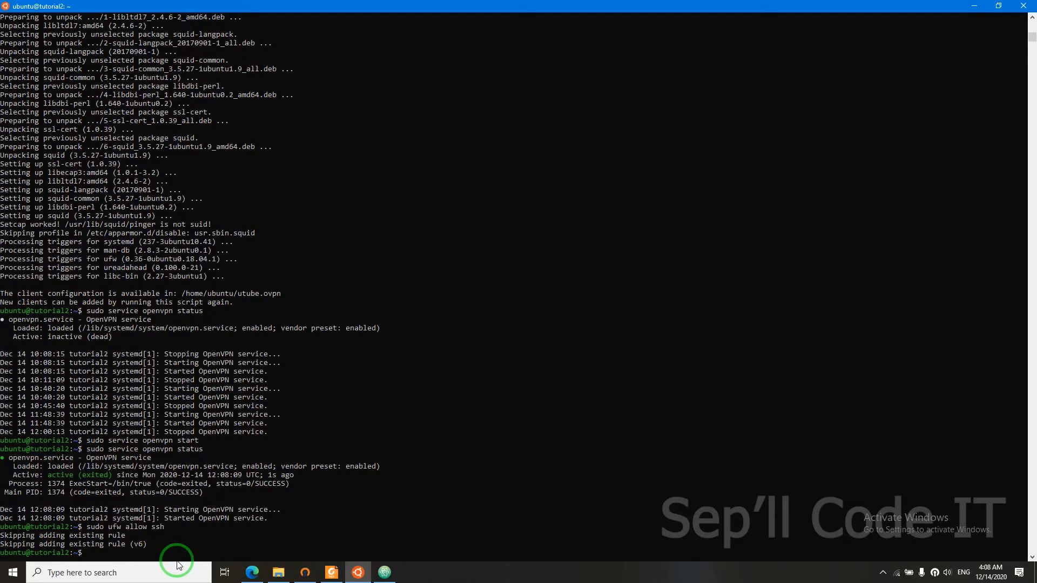
type("sudo ufw allow ssh")
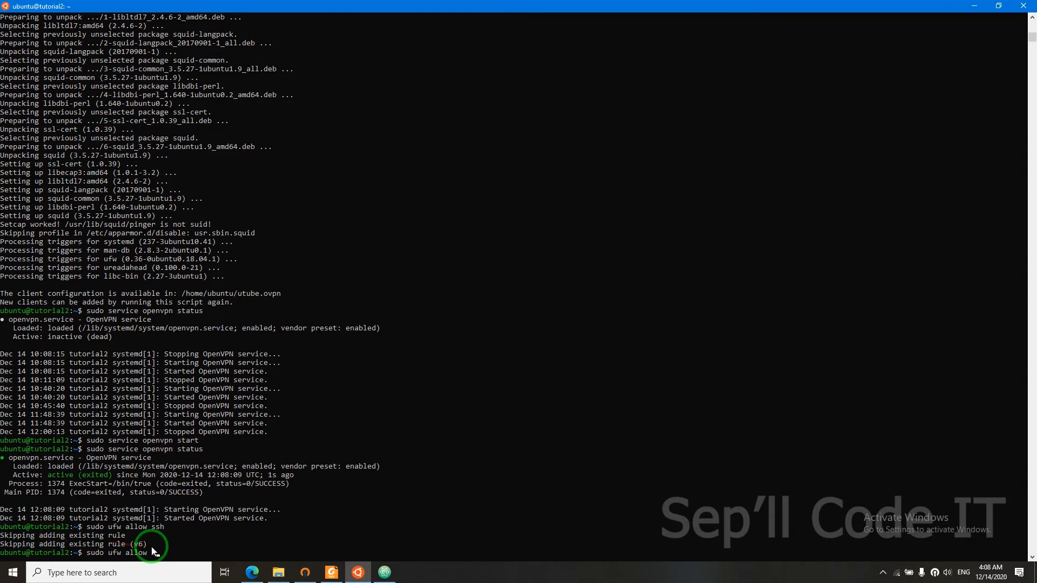
mouse_move(165, 554)
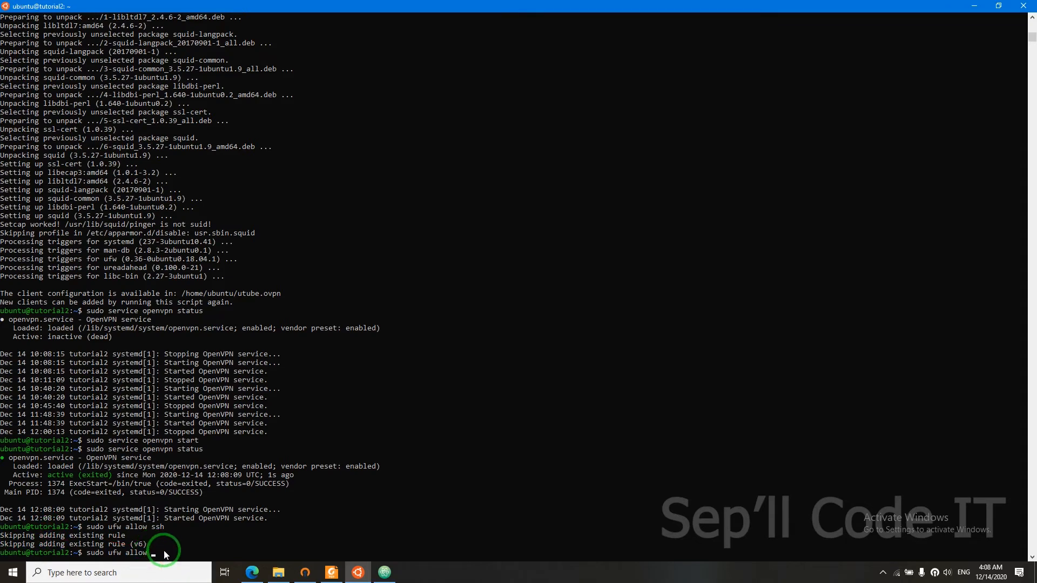
type("312")
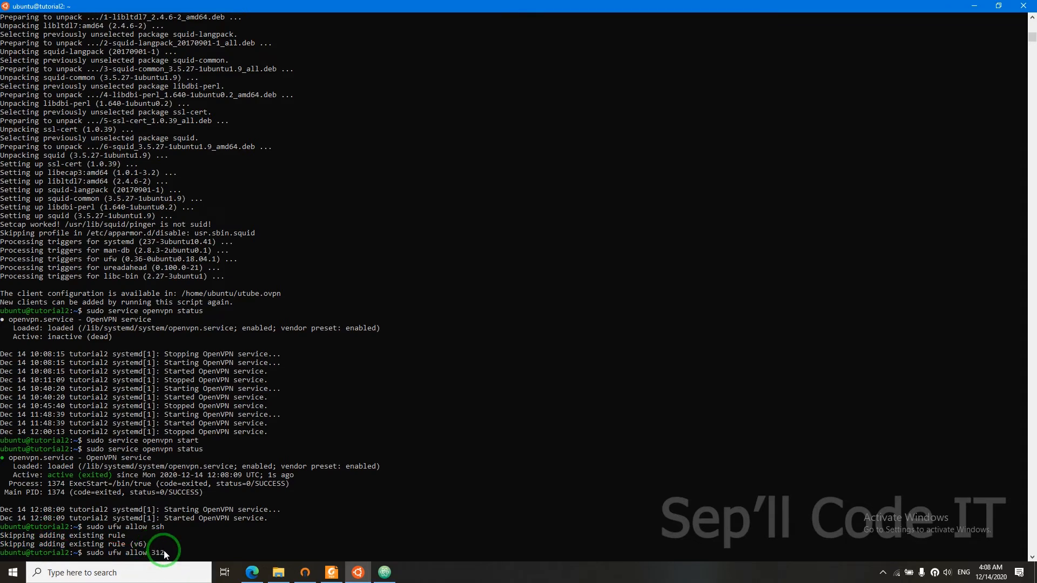
type("8/tcp")
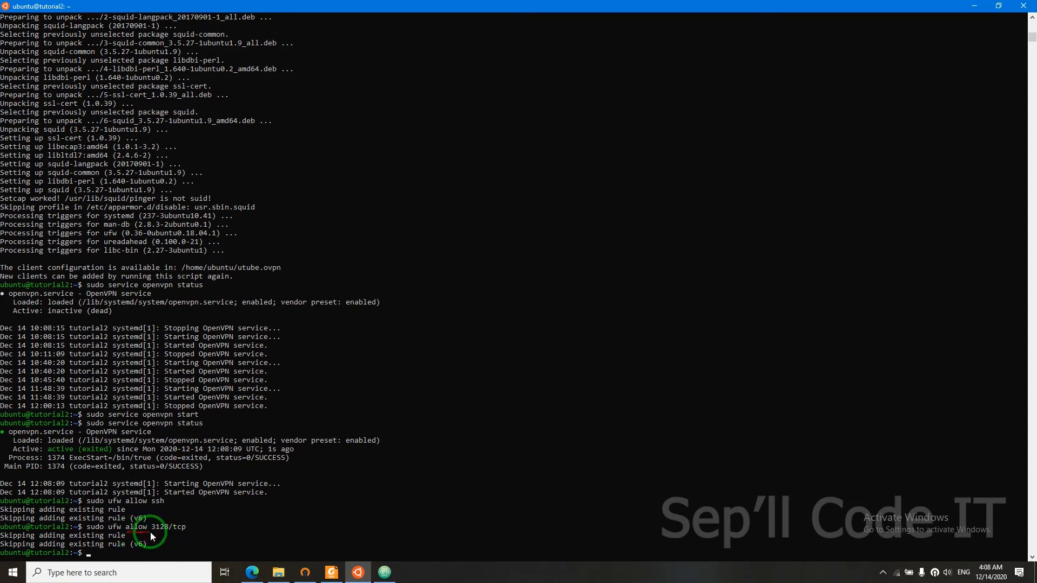
type("sudo ufw allow 3128/tcp")
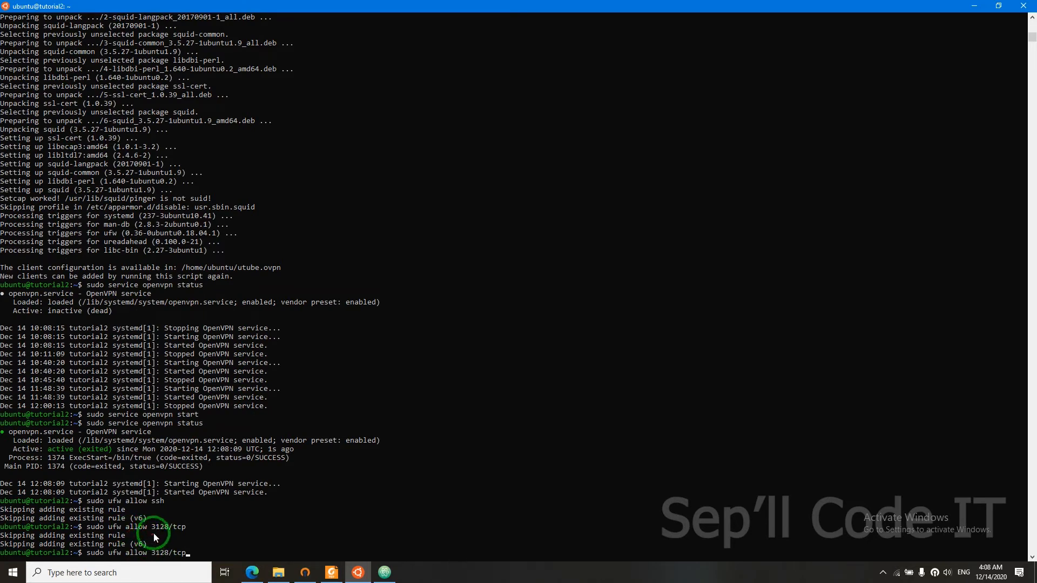
left_click(154, 527)
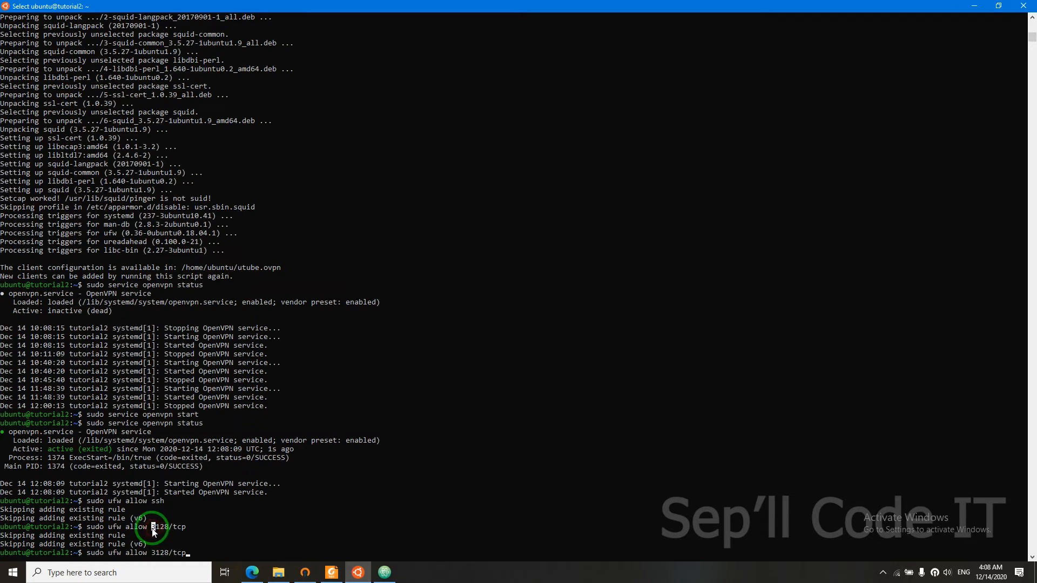
double_click(159, 527)
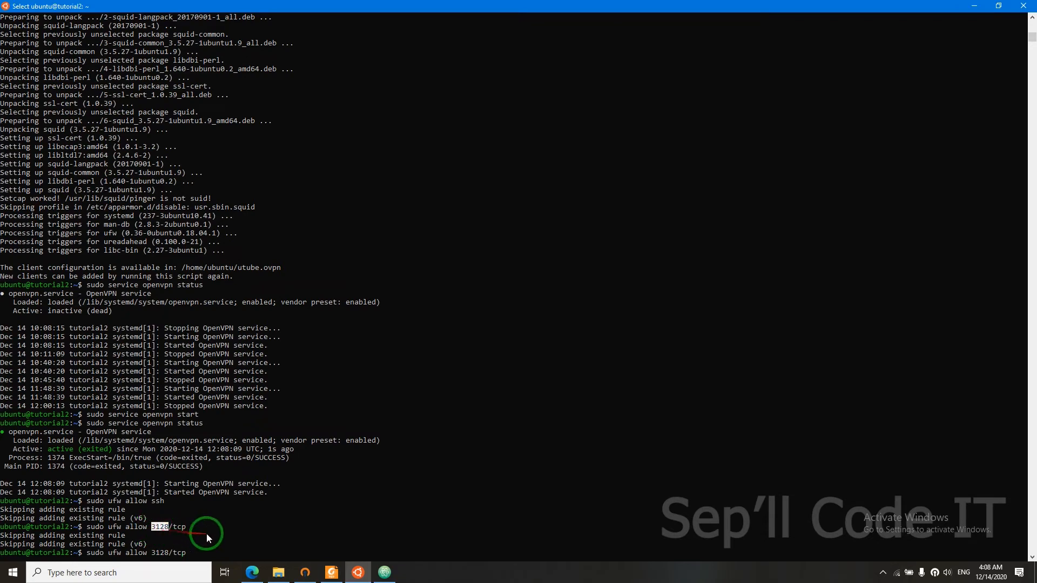
key("Return")
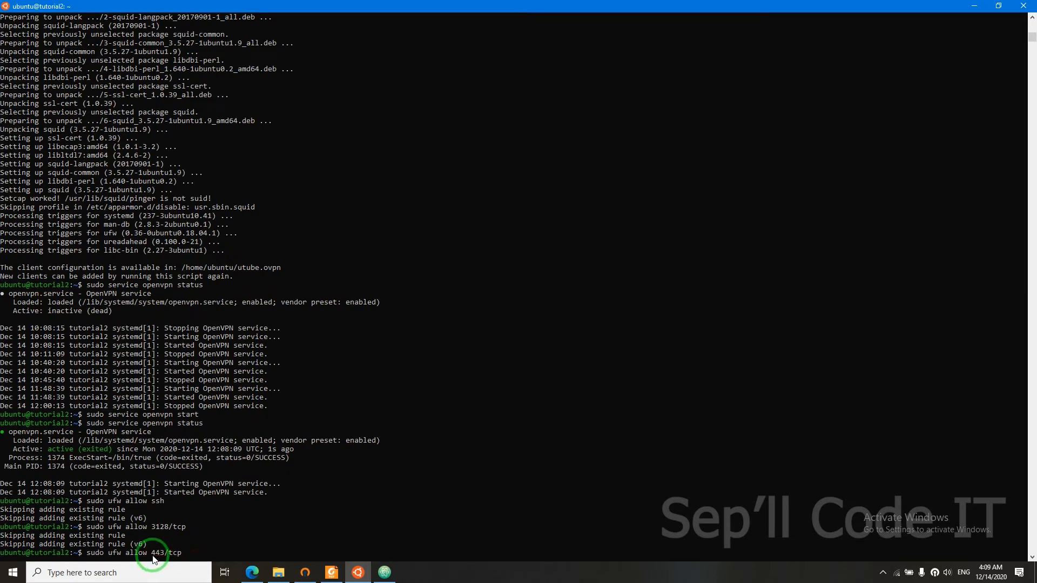
- Enable ufw and answer y so the firewall is active on startup
double_click(156, 552)
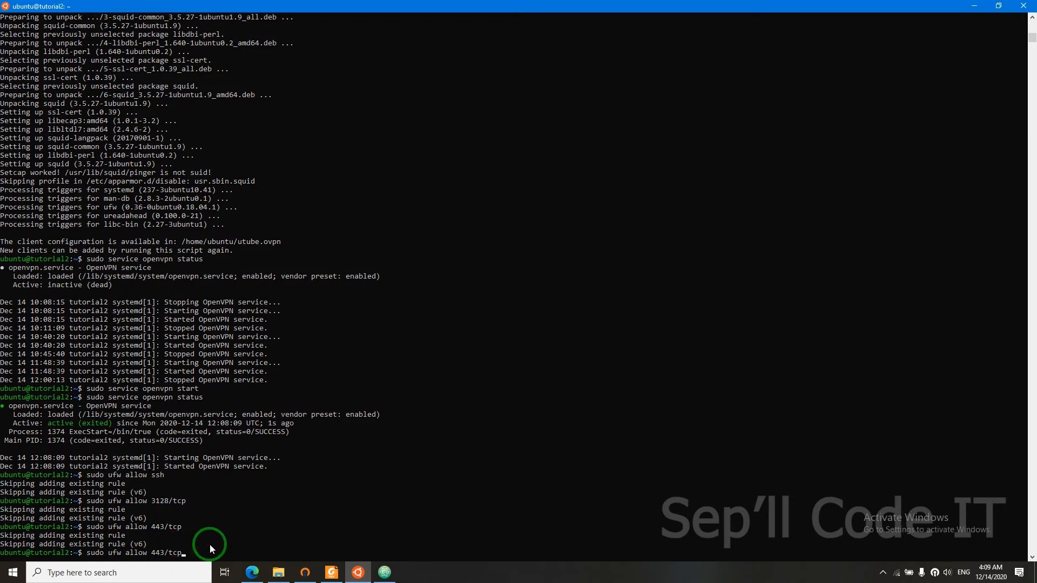
key("BackSpace")
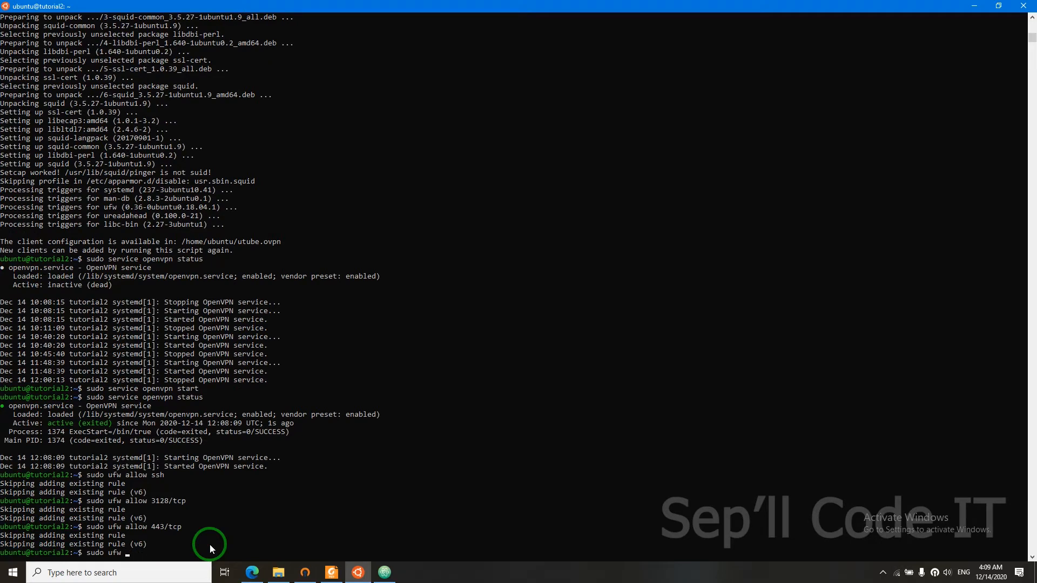
type("enable")
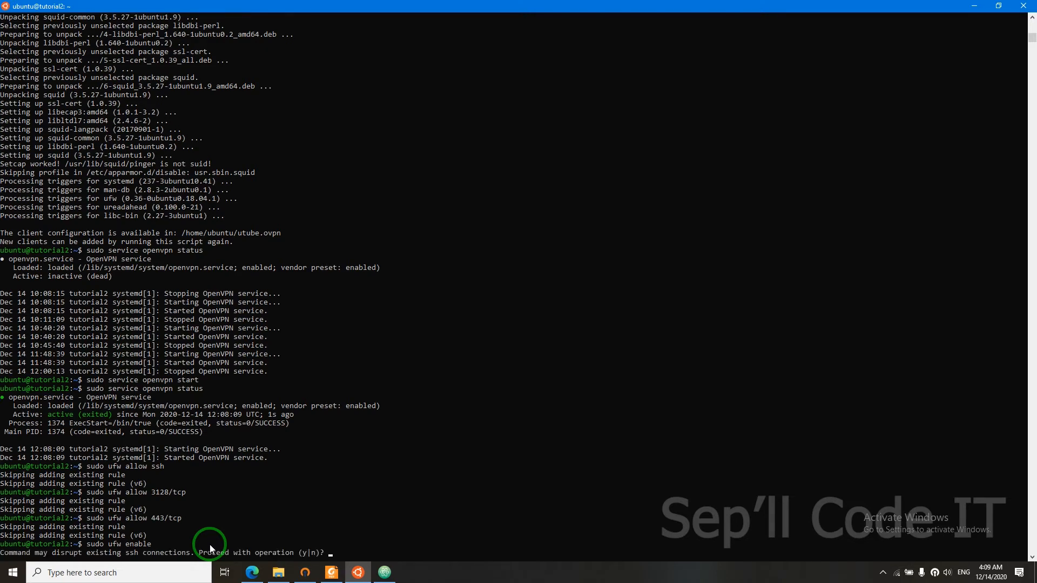
mouse_move(201, 549)
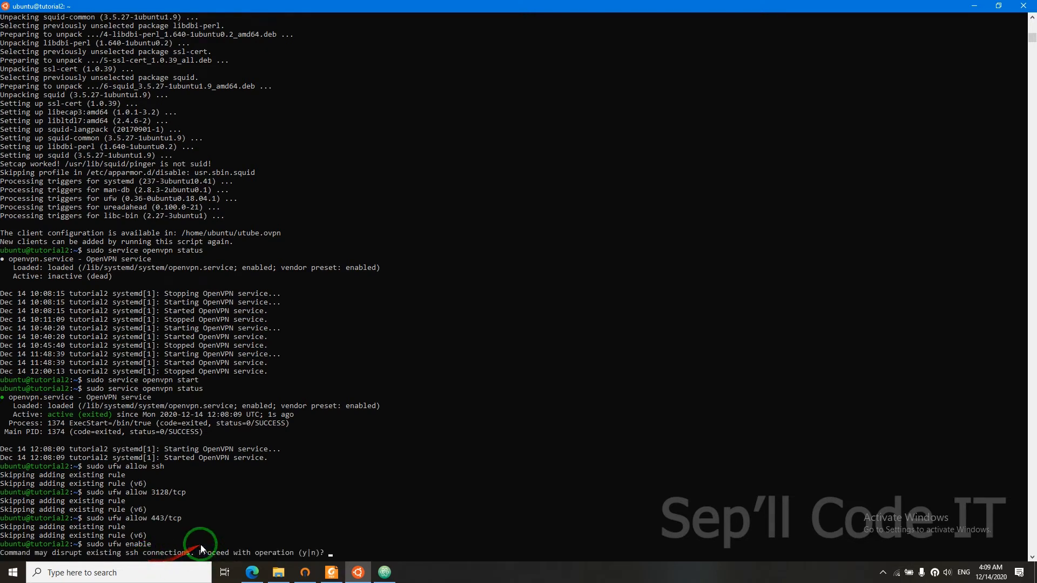
type("y")
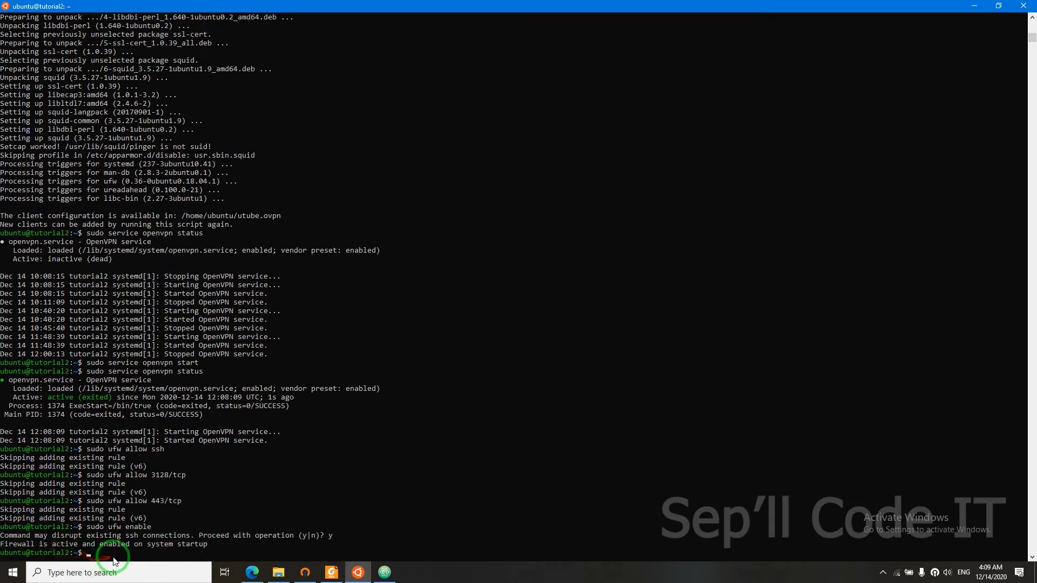
mouse_move(115, 557)
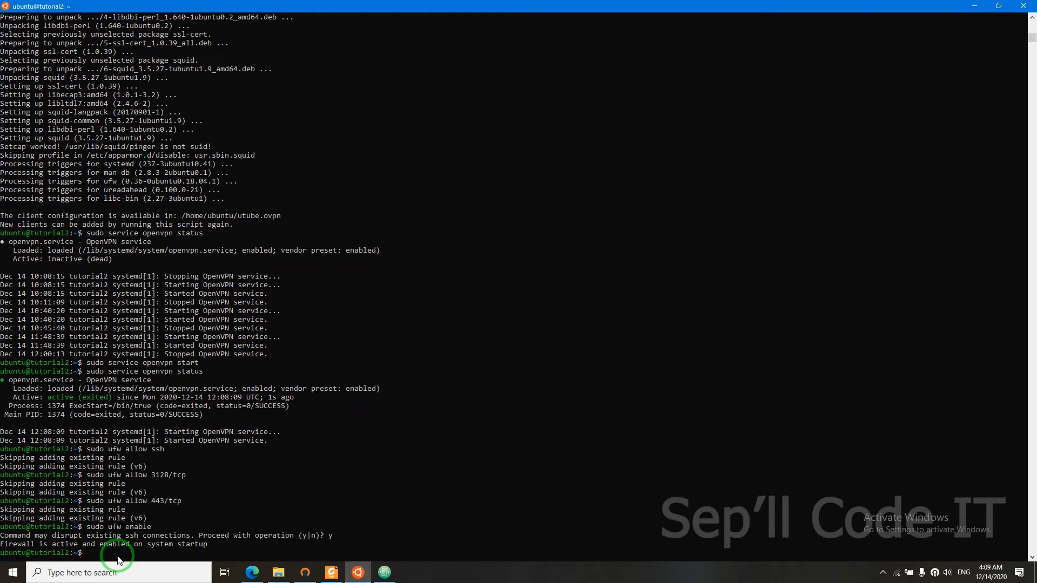
type("ls")
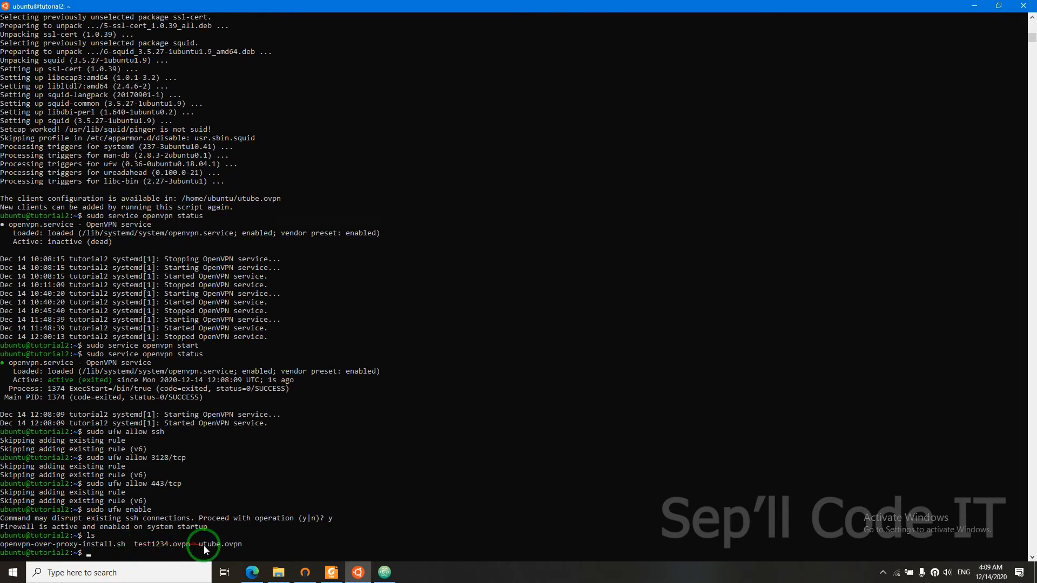
double_click(222, 545)
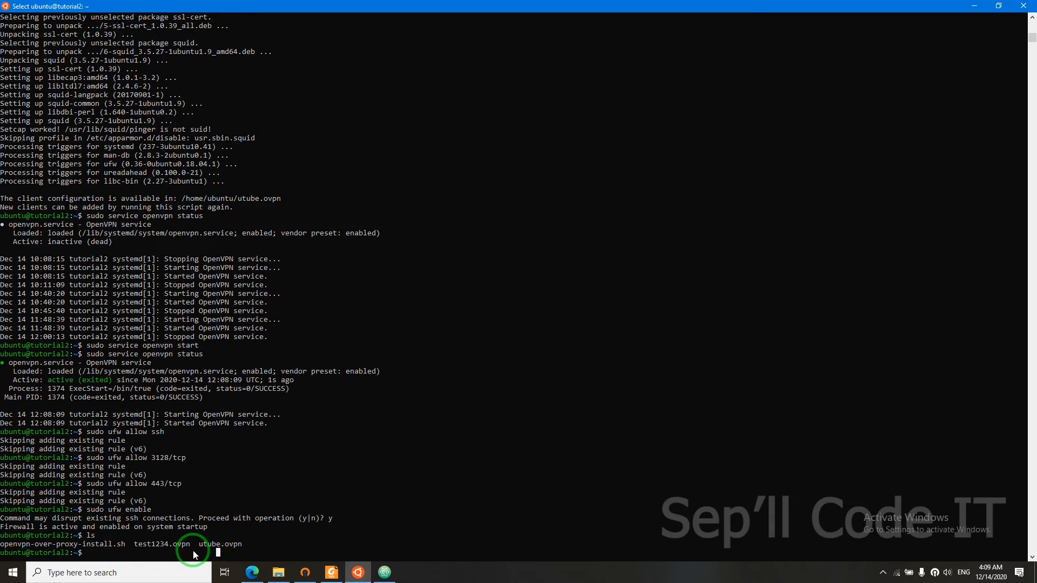
type("logout")
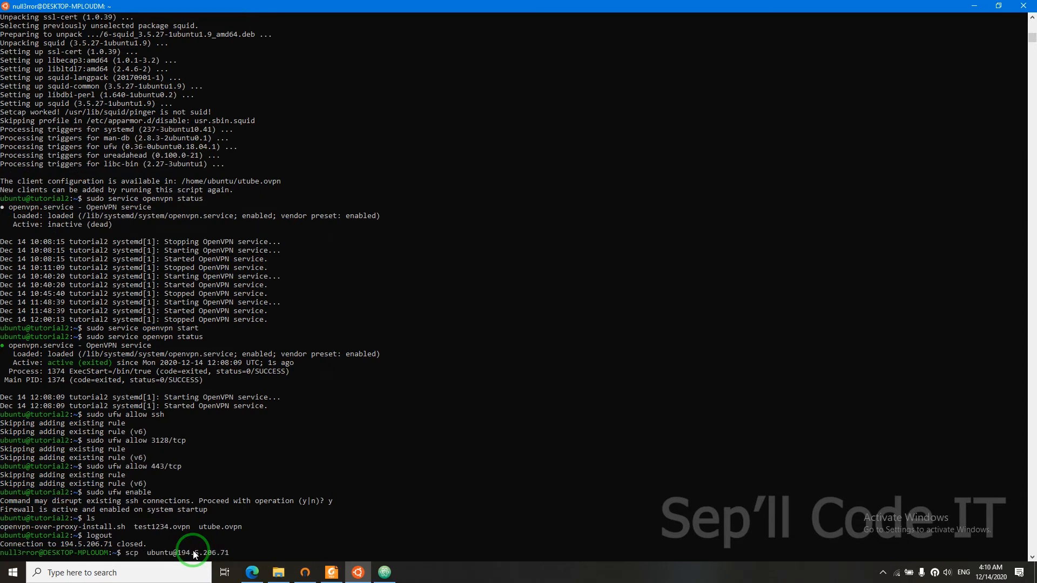
type(":")
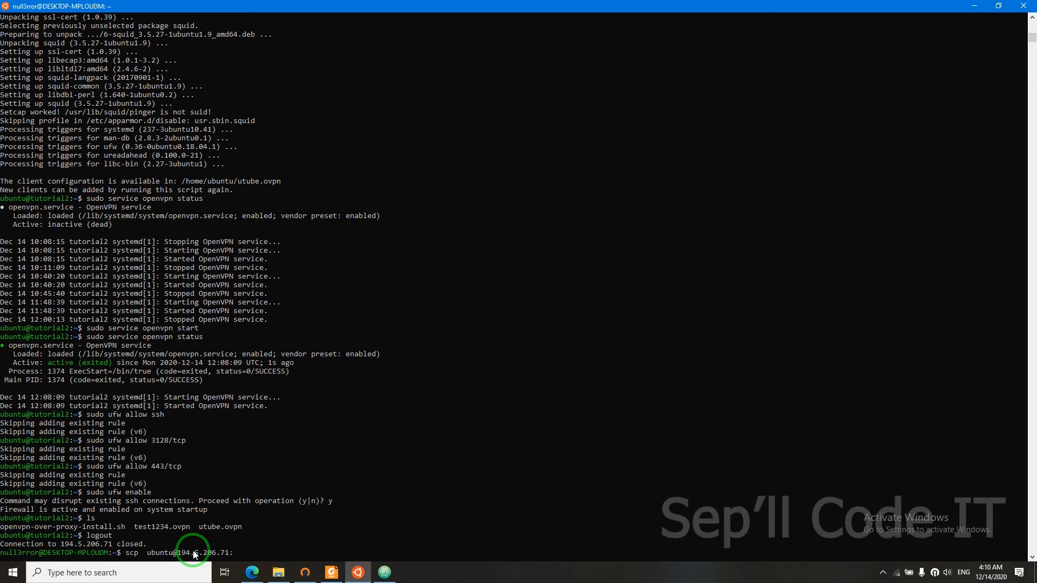
type("utube")
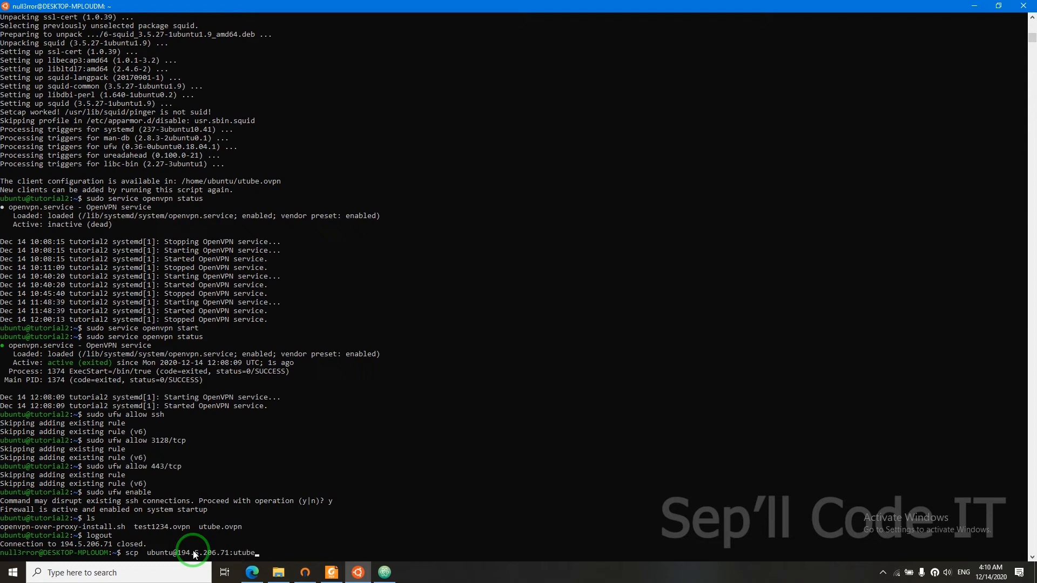
type(".ovpn .")
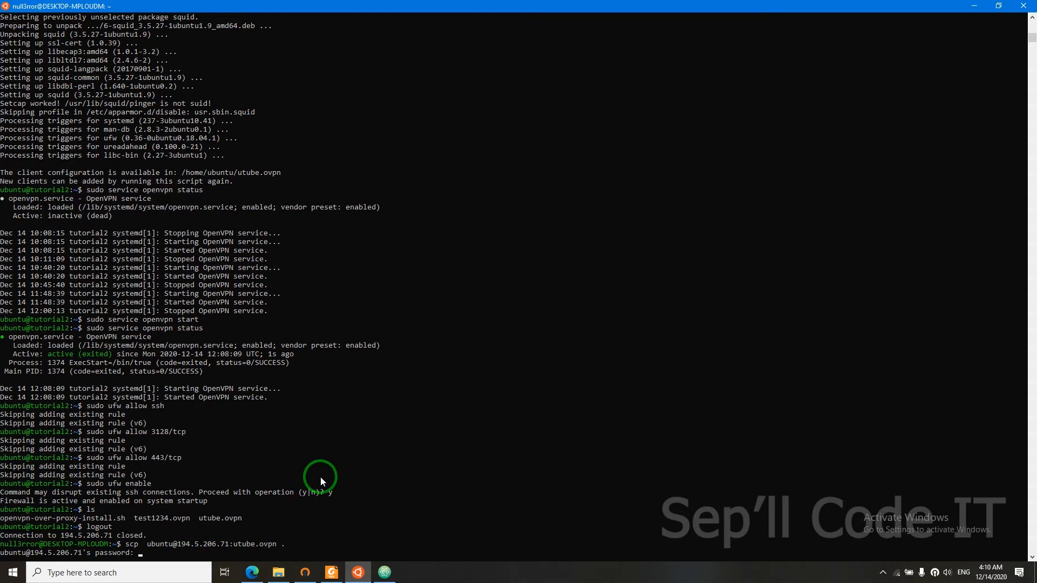
scroll("down", 3)
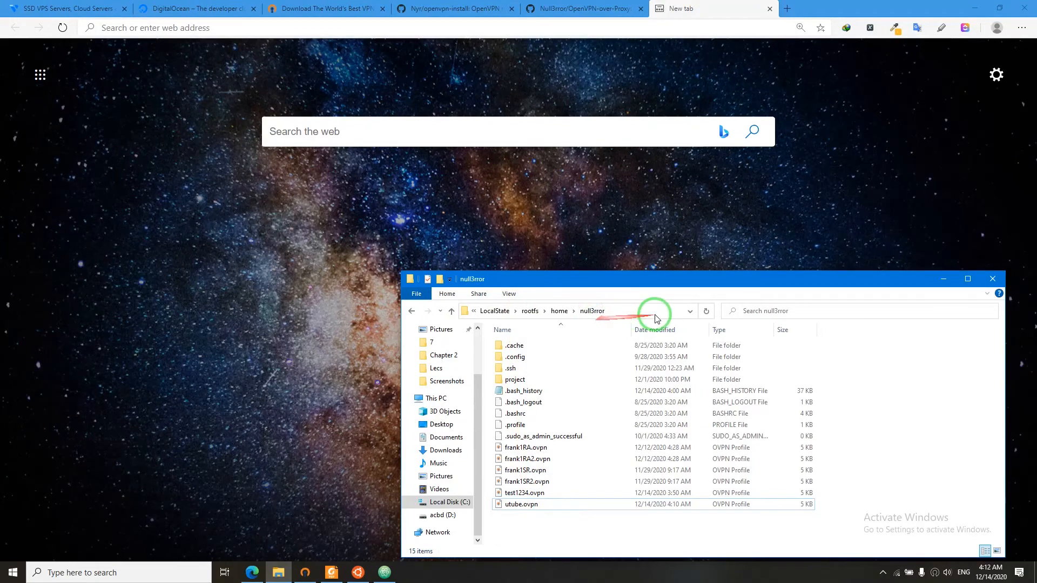
- Open the downloaded utube.ovpn profile from the home folder with OpenVPN Connect
left_click(576, 311)
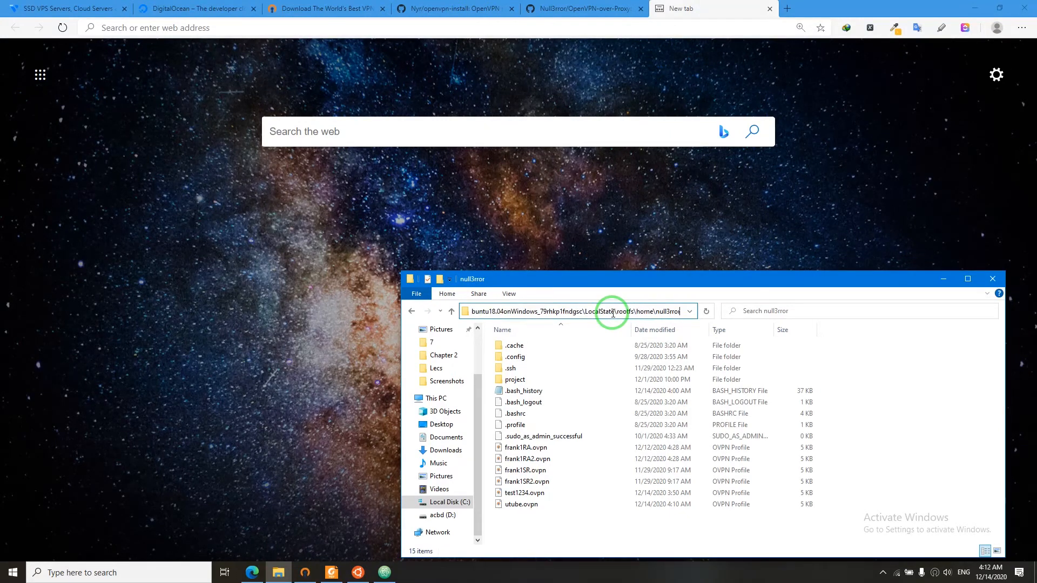
left_click(521, 504)
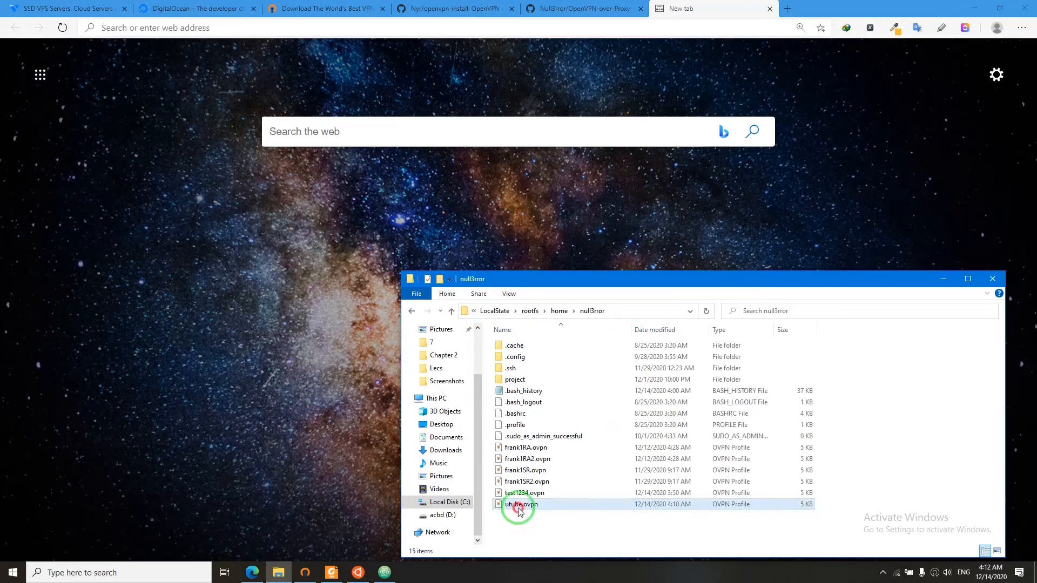
right_click(521, 504)
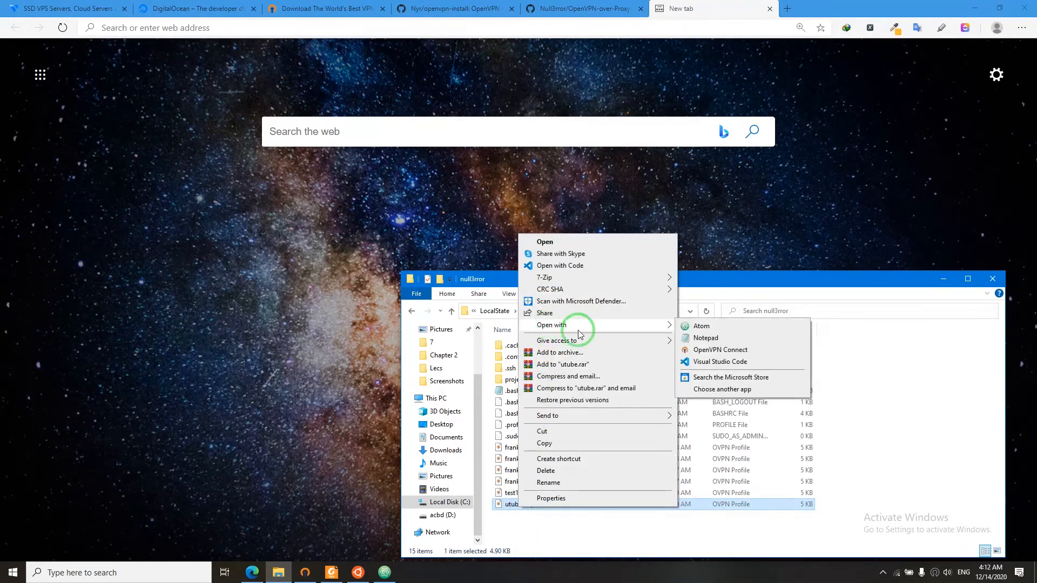
left_click(719, 350)
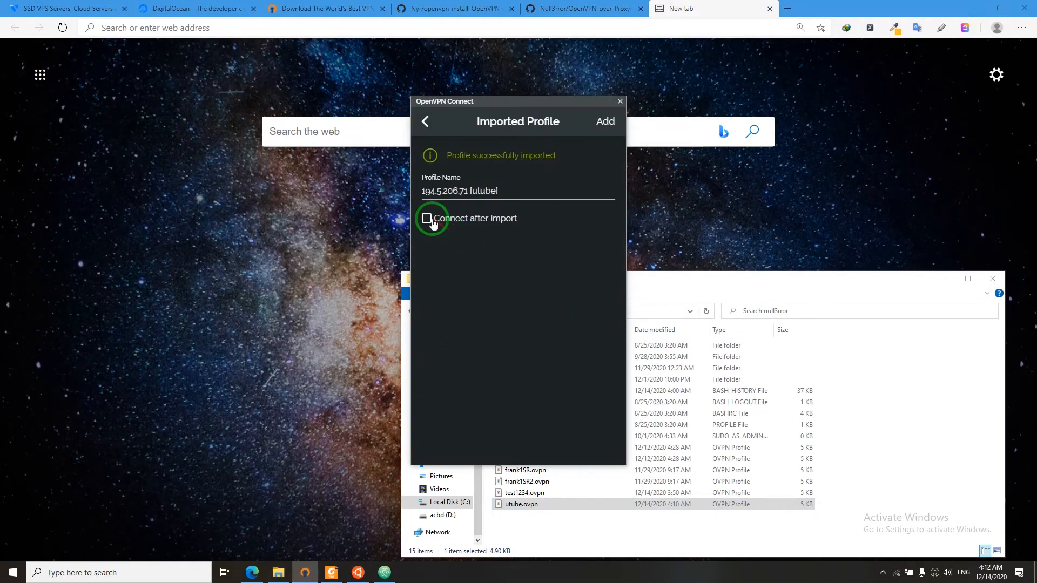
- Add the imported 194.5.206.71 [utube] profile with Connect after import ticked and start connecting
left_click(427, 218)
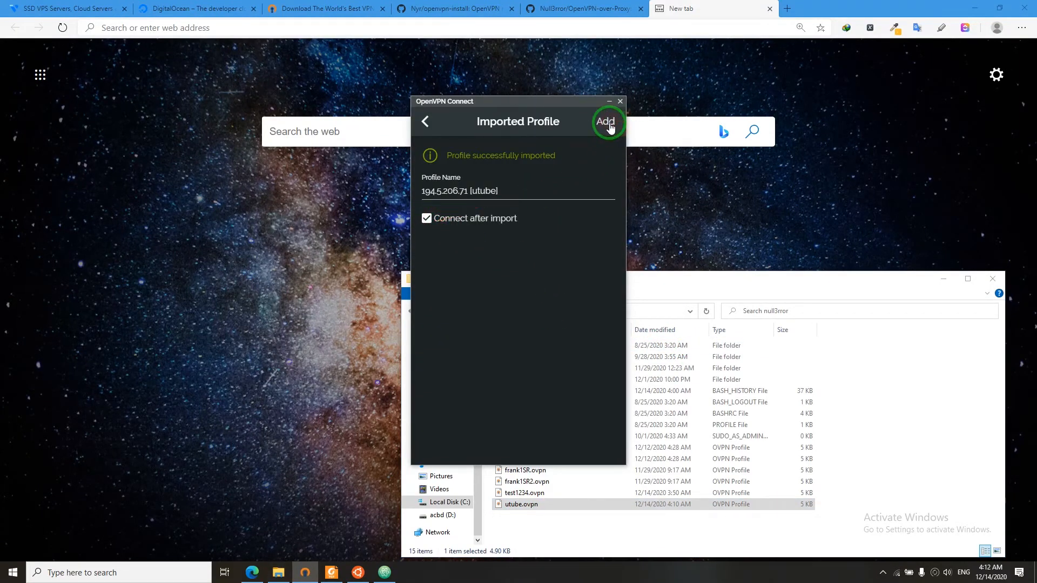
left_click(605, 122)
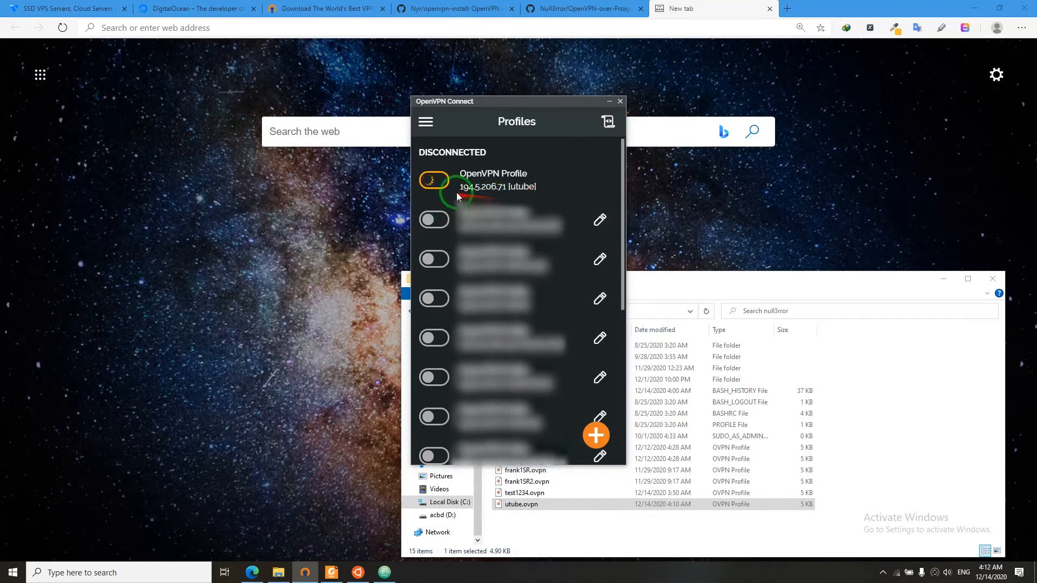
left_click(433, 181)
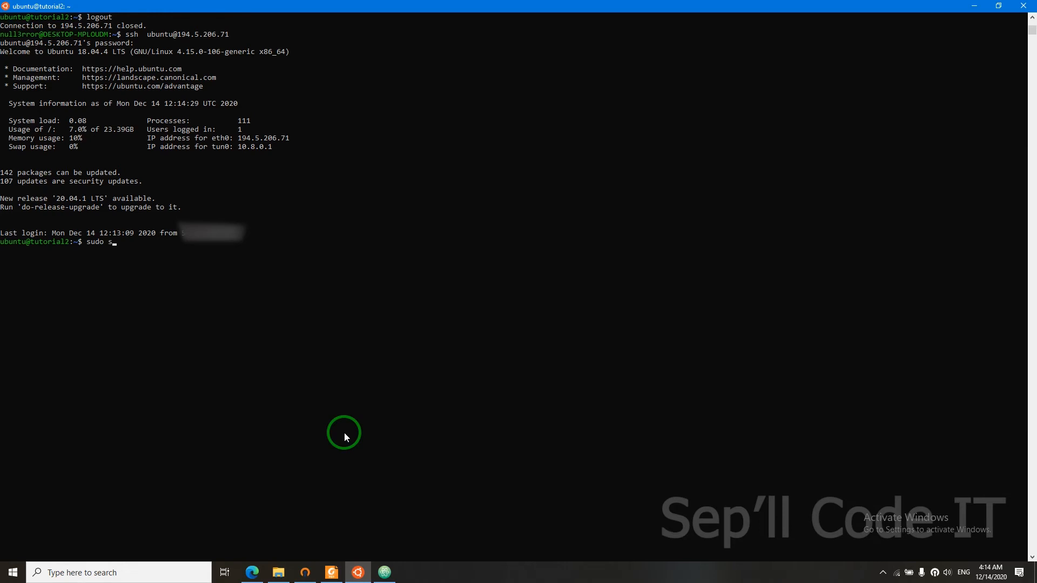
- In sudo nano, append fq qdisc, bbr congestion control and tcp_fastopen=3 to /etc/sysctl.conf and save
type("nano")
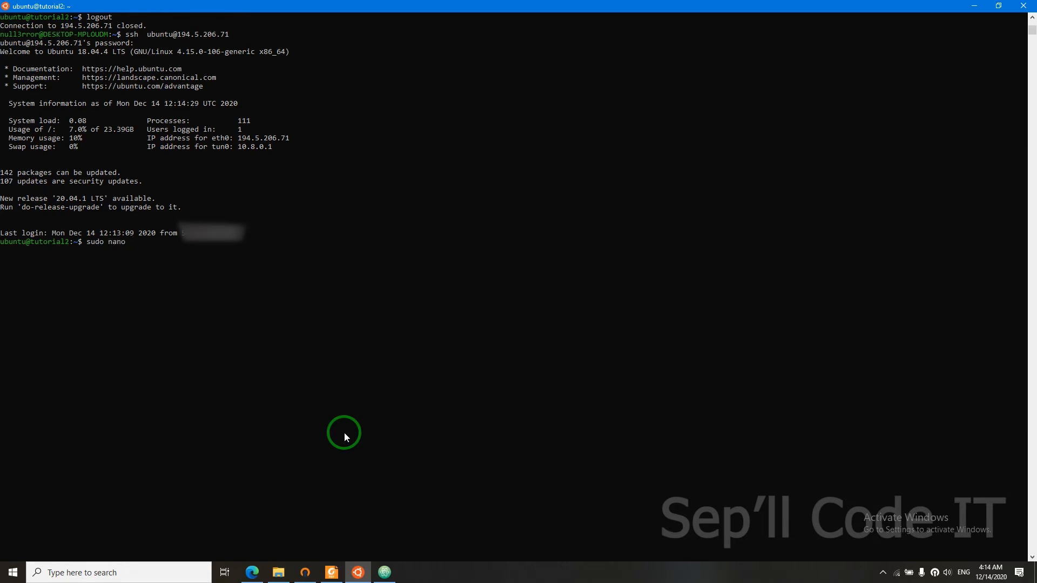
type("/etc/sysctl")
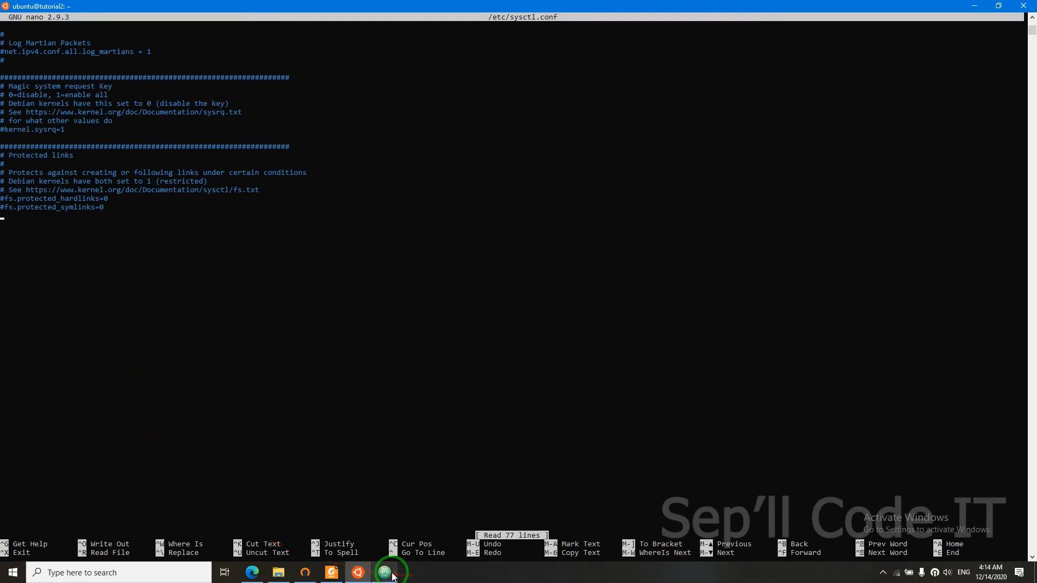
left_click(383, 572)
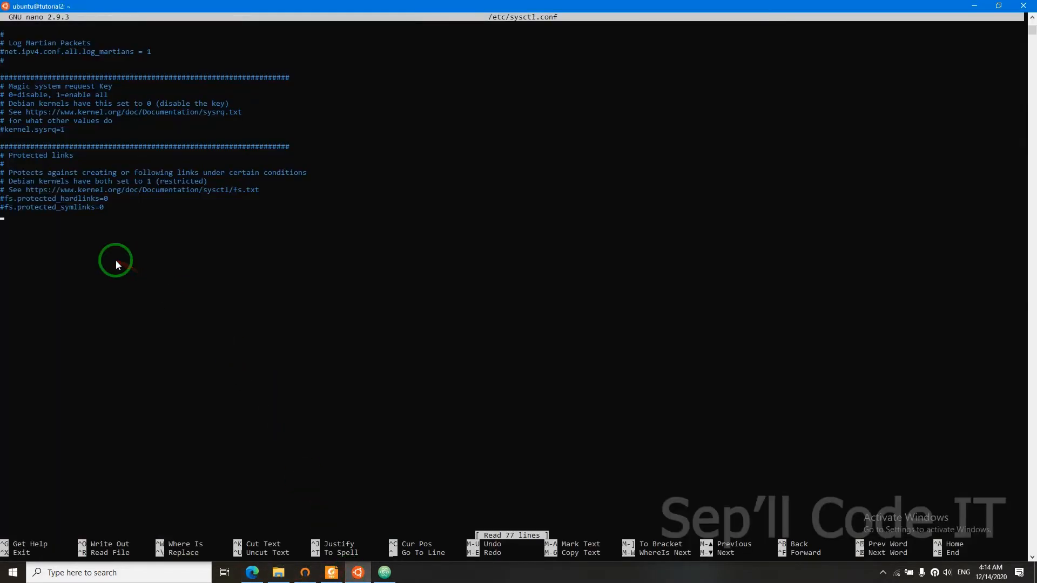
type("net.core.default_qdisc=fq")
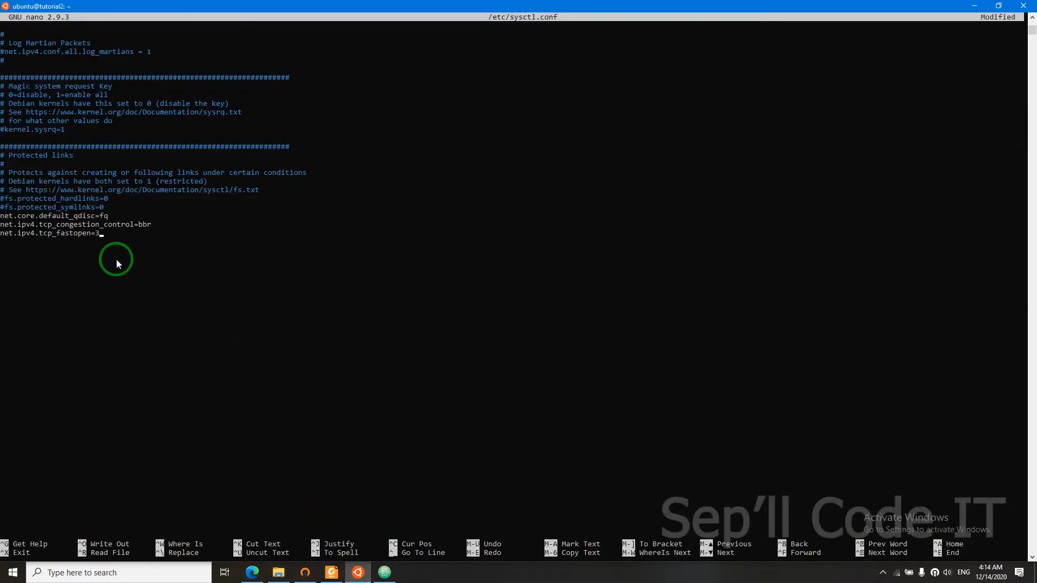
key("ctrl+o")
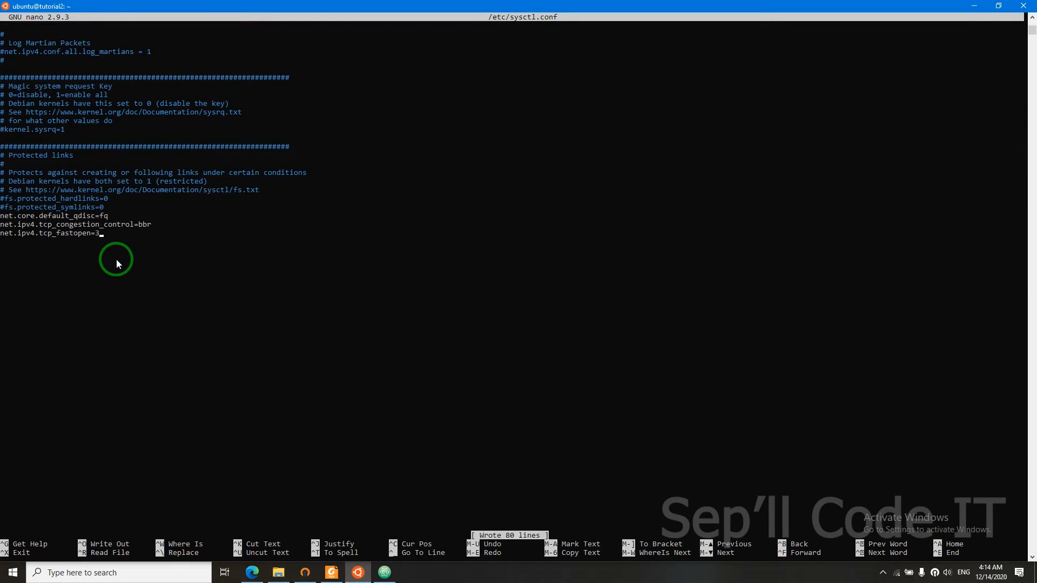
key("ctrl+x")
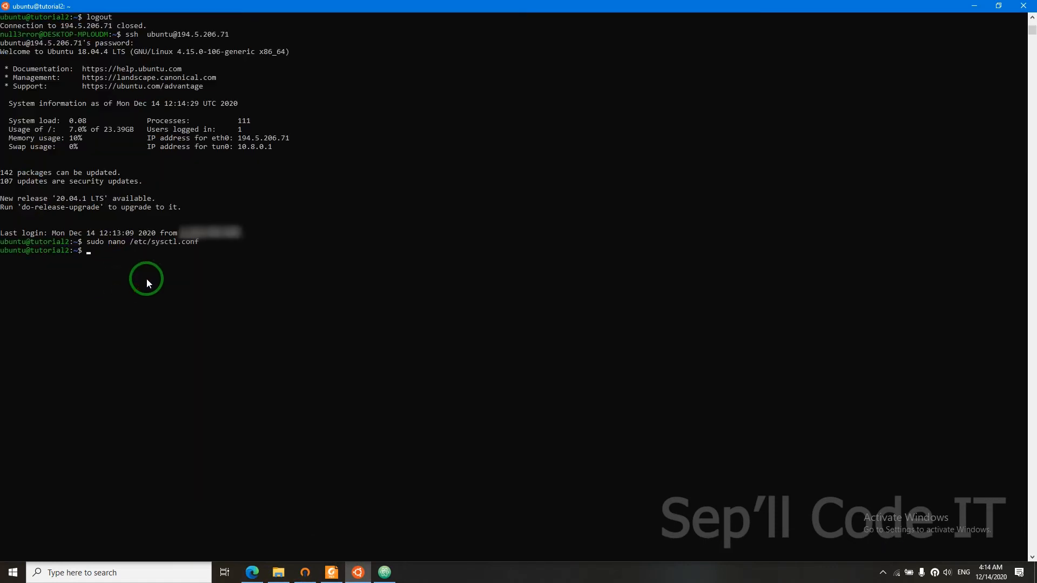
- Apply the new settings with sudo sysctl -p and clear the terminal
type("sudo s")
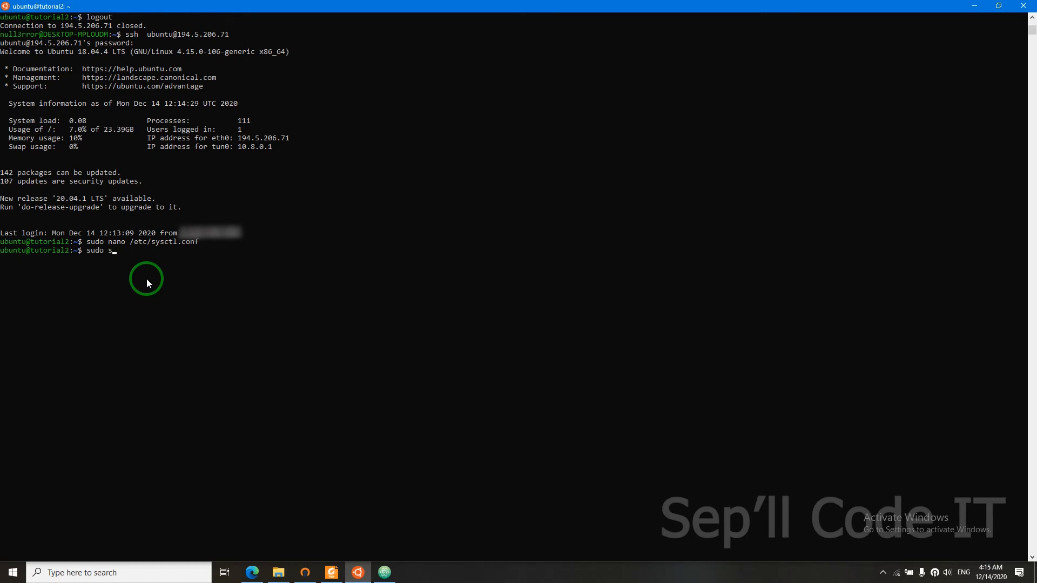
type("ysctl")
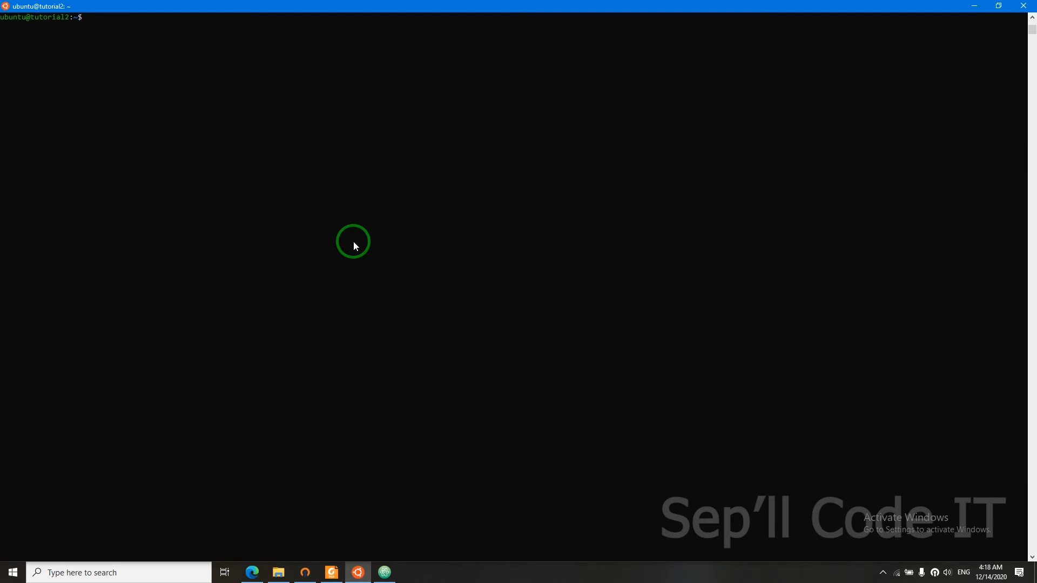
- Install fail2ban with sudo apt install fail2ban
type("sud")
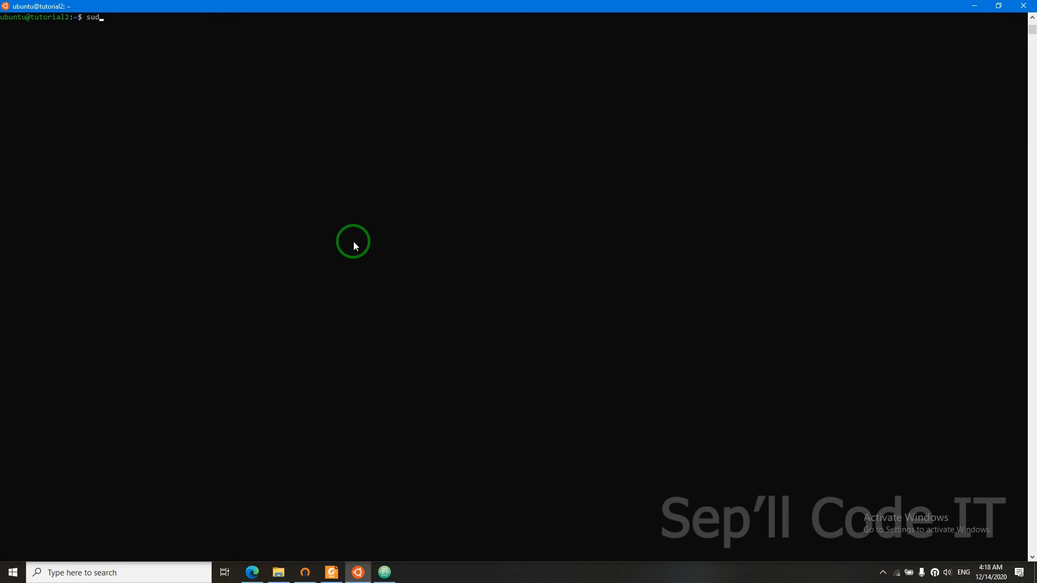
type("o")
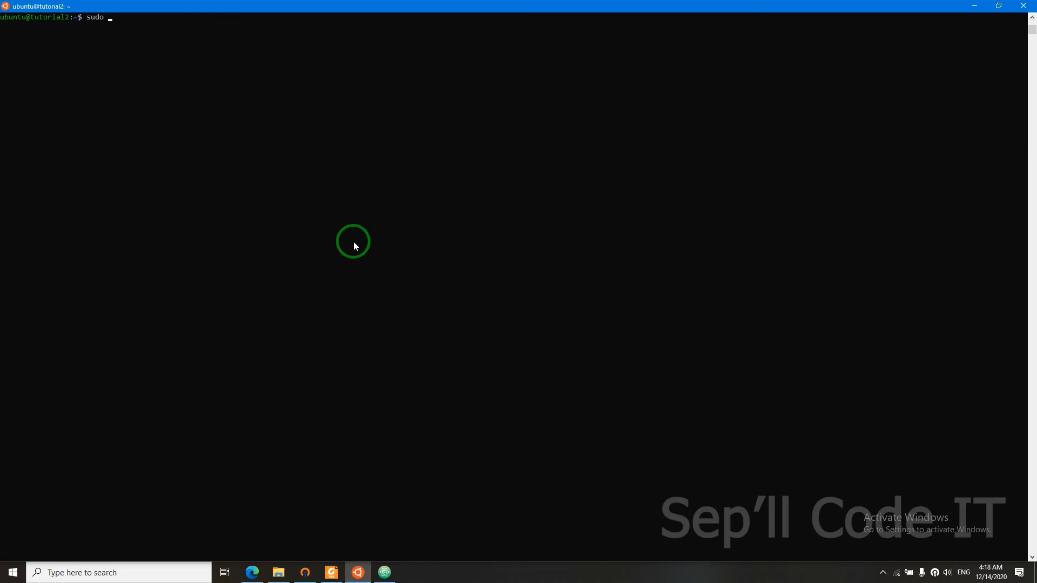
type("apt")
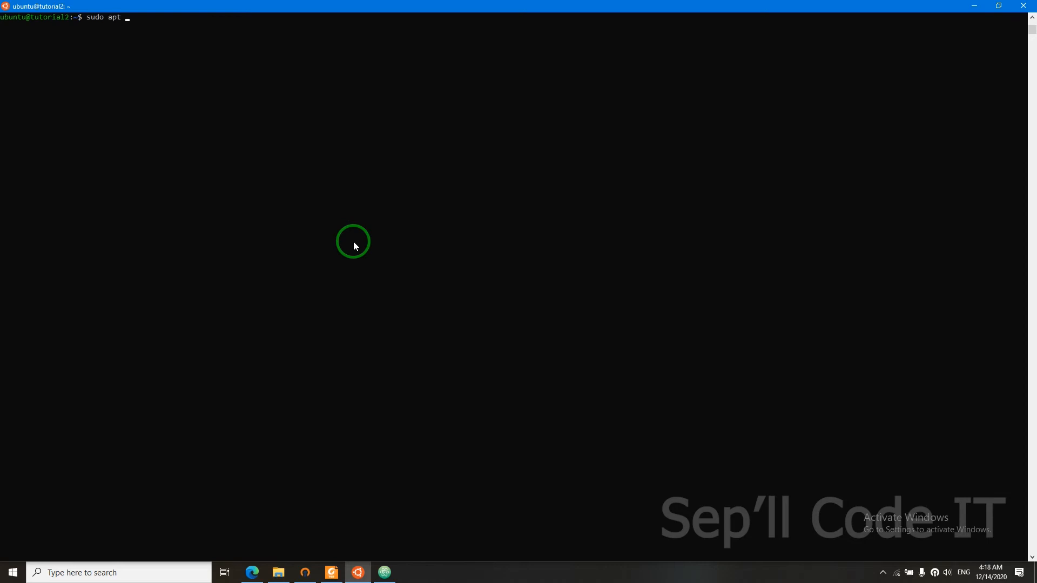
type("install fail2ban")
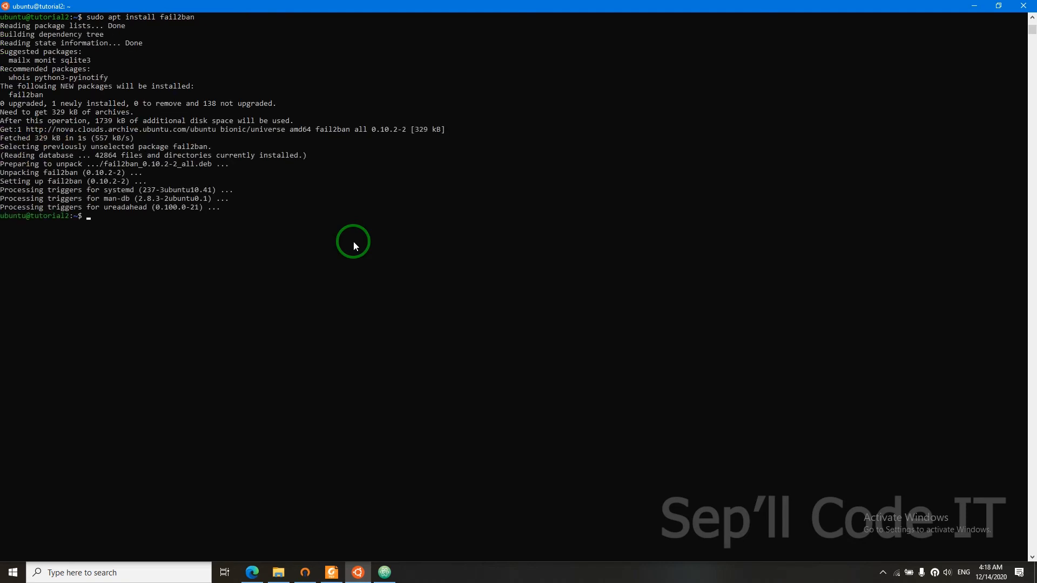
- In /etc/fail2ban, copy jail.conf to jail.local with sudo cp and list the folder to confirm
type("cd /")
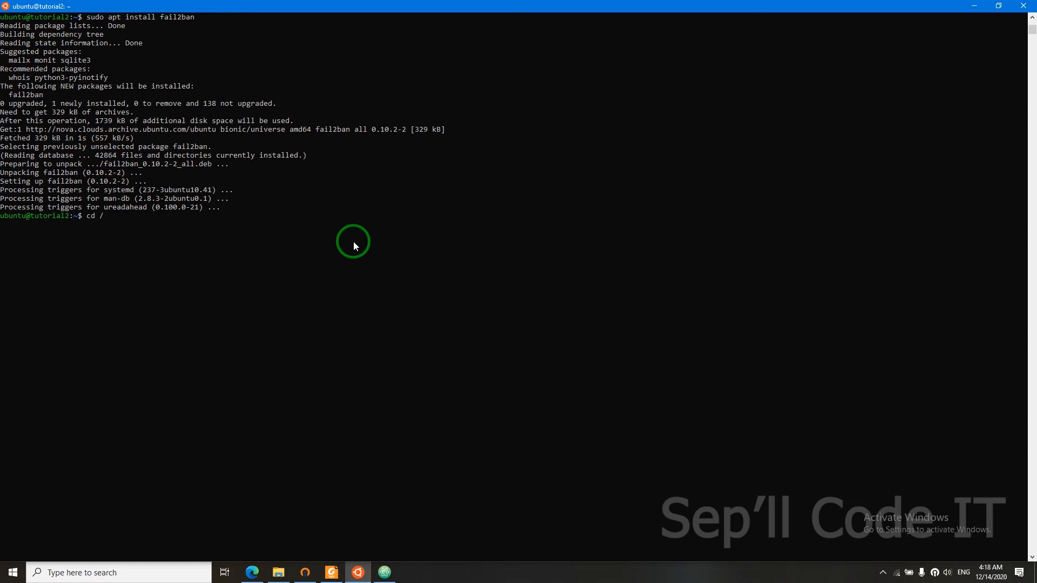
type("etc/fail2ban/")
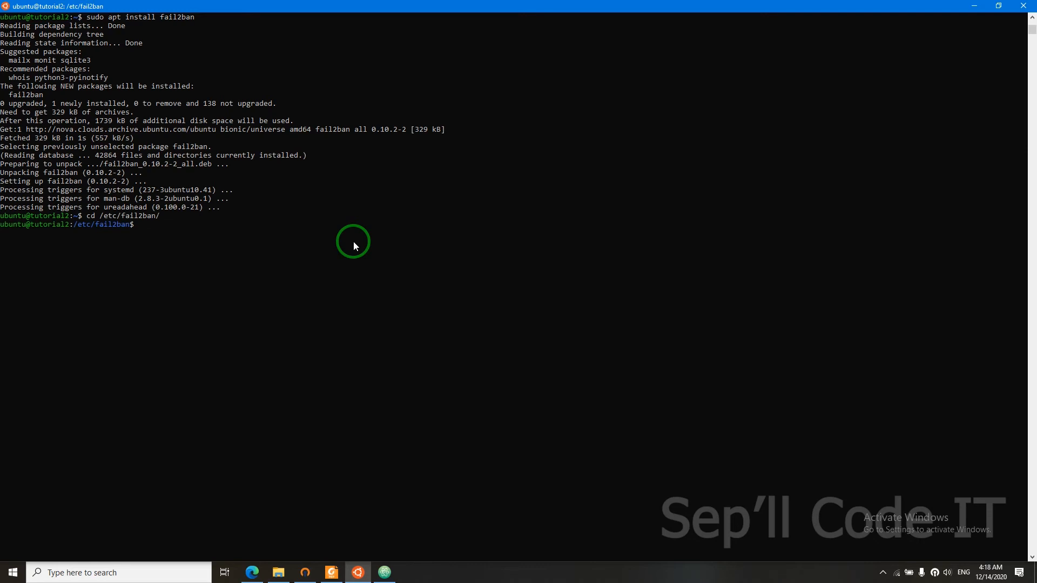
type("sudo")
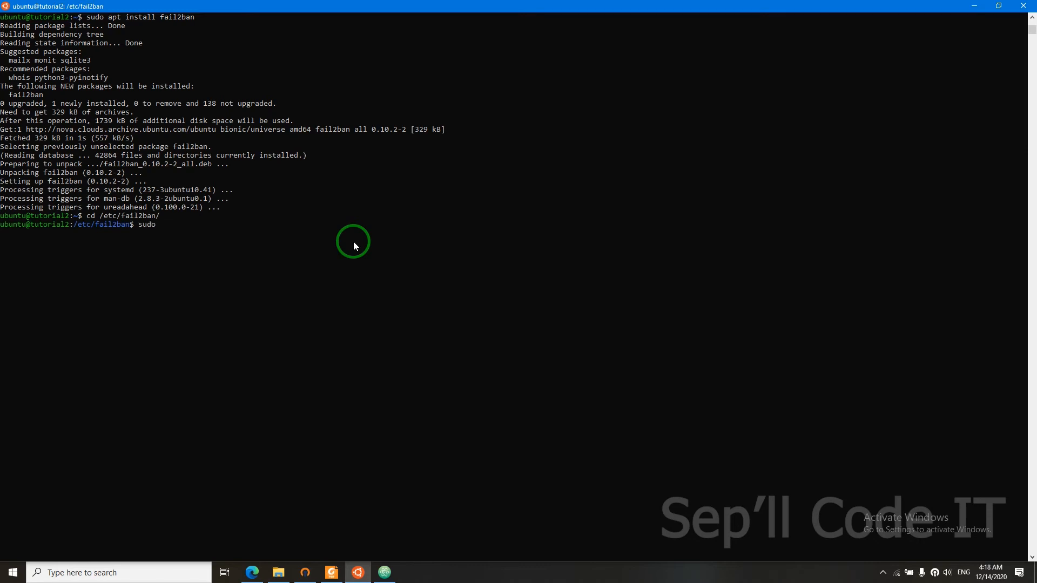
type("jail.conf jail.c")
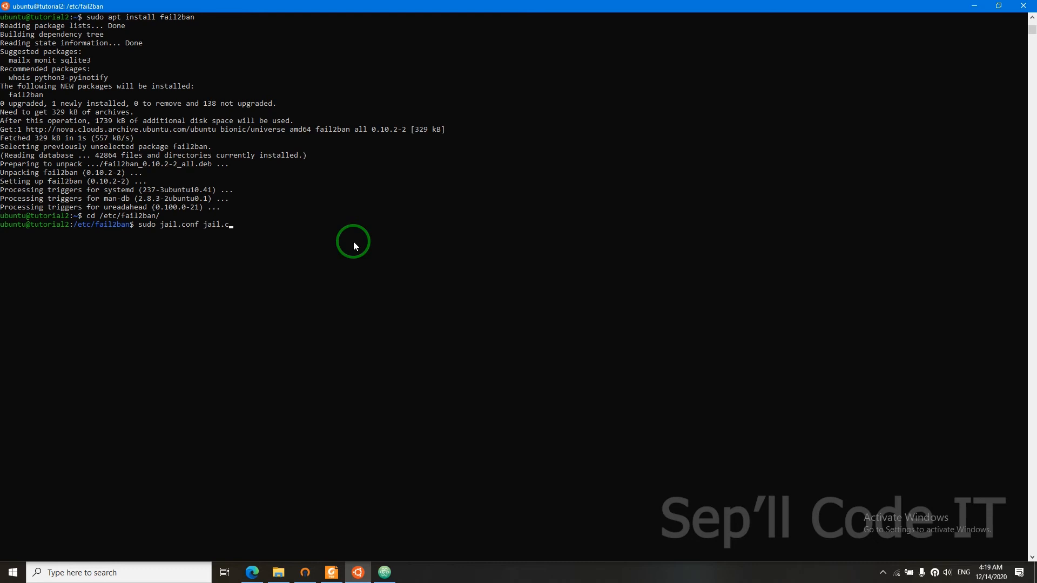
type("ocal")
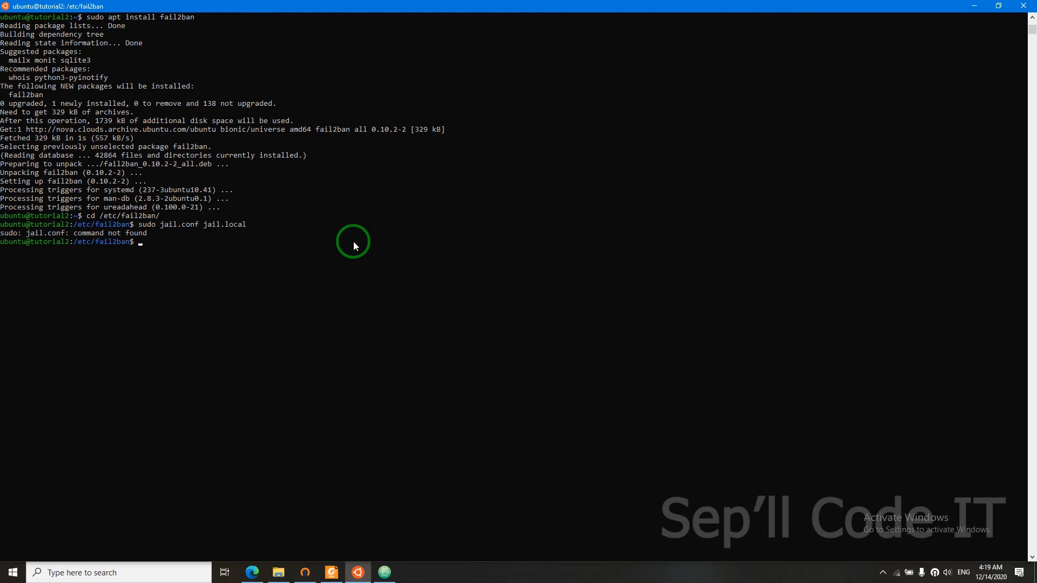
type("cd /etc/fail2ban/")
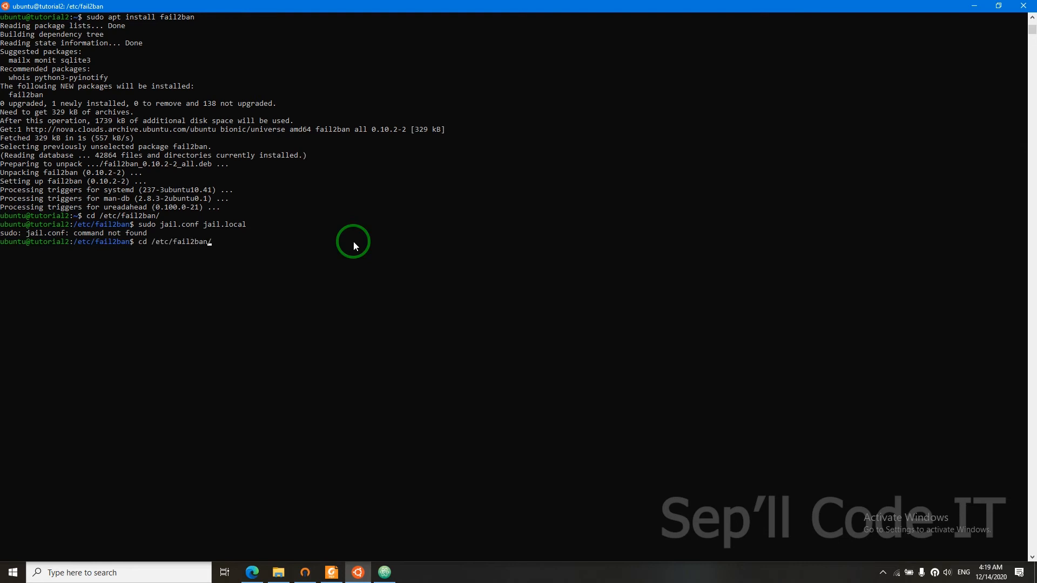
type("sudo jail.conf jail.local")
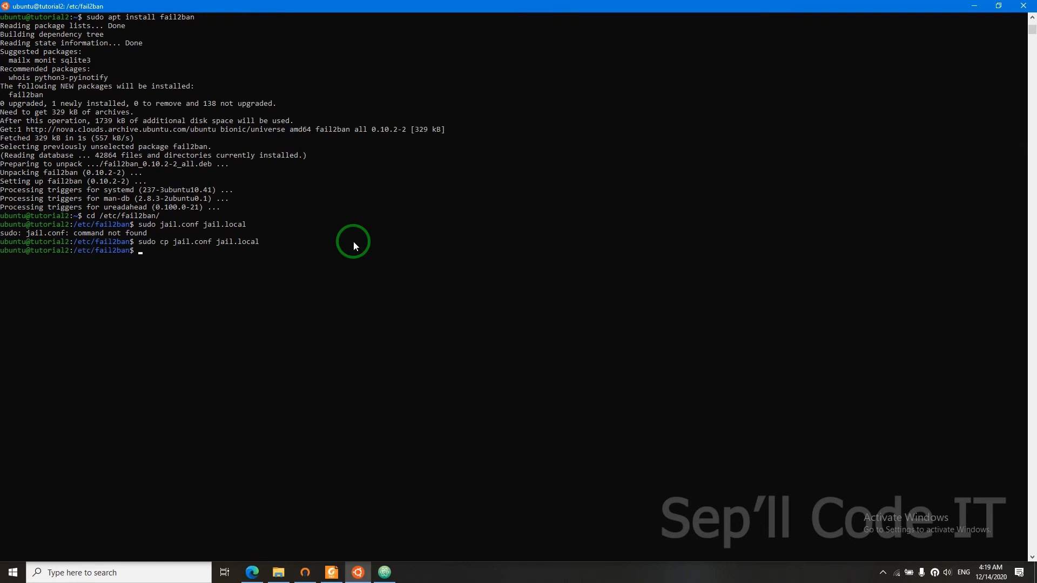
type("ls")
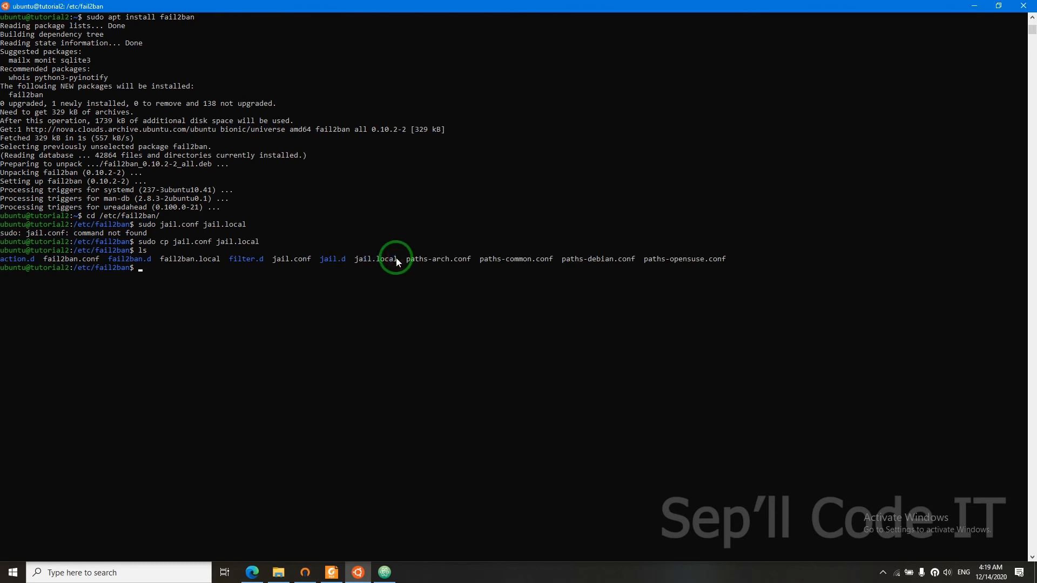
type("sudo n")
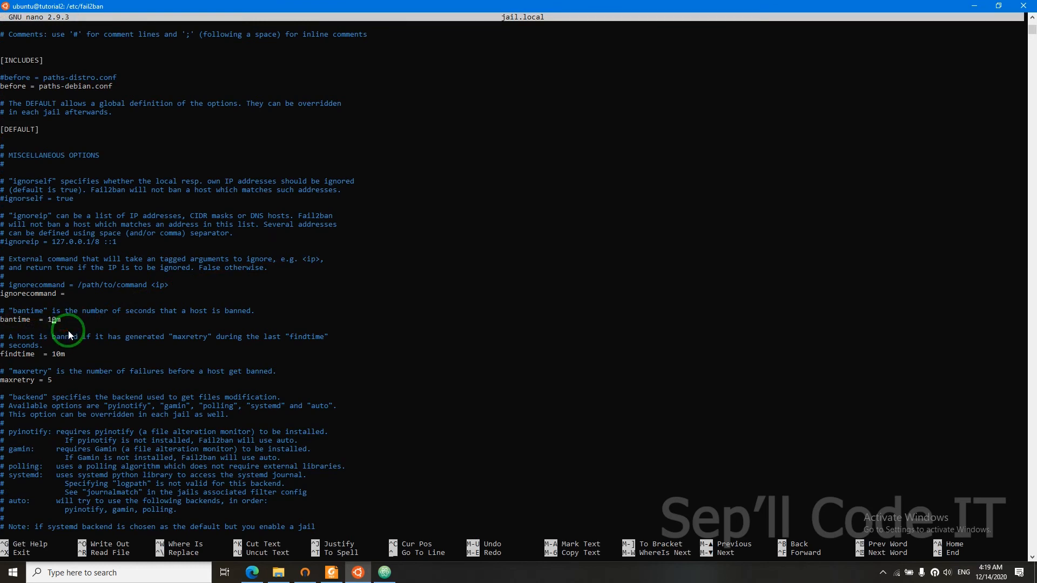
- In jail.local set bantime to 7d, add enabled = true under [sshd], and save the file
key("BackSpace")
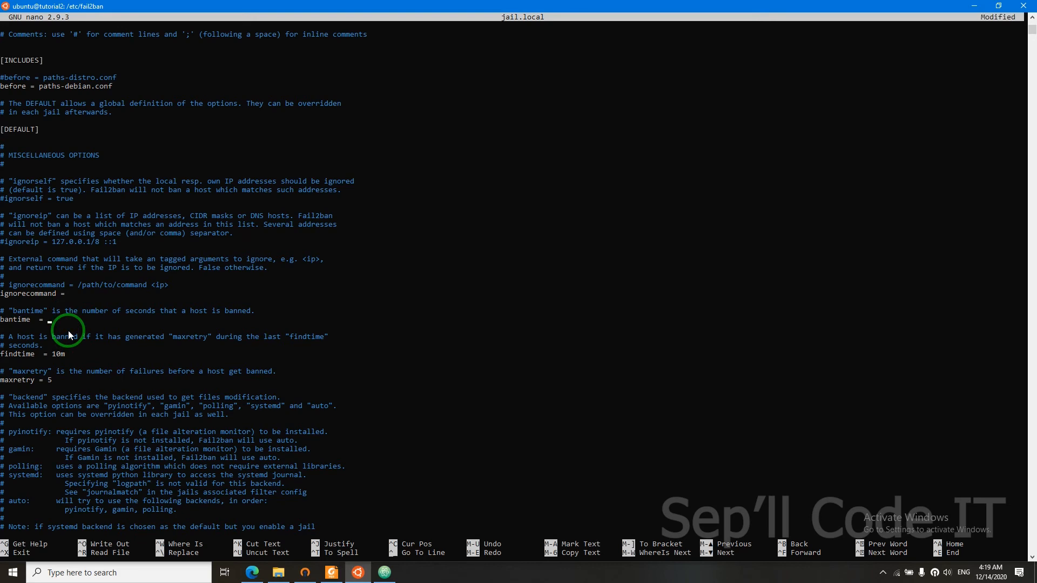
type("7d")
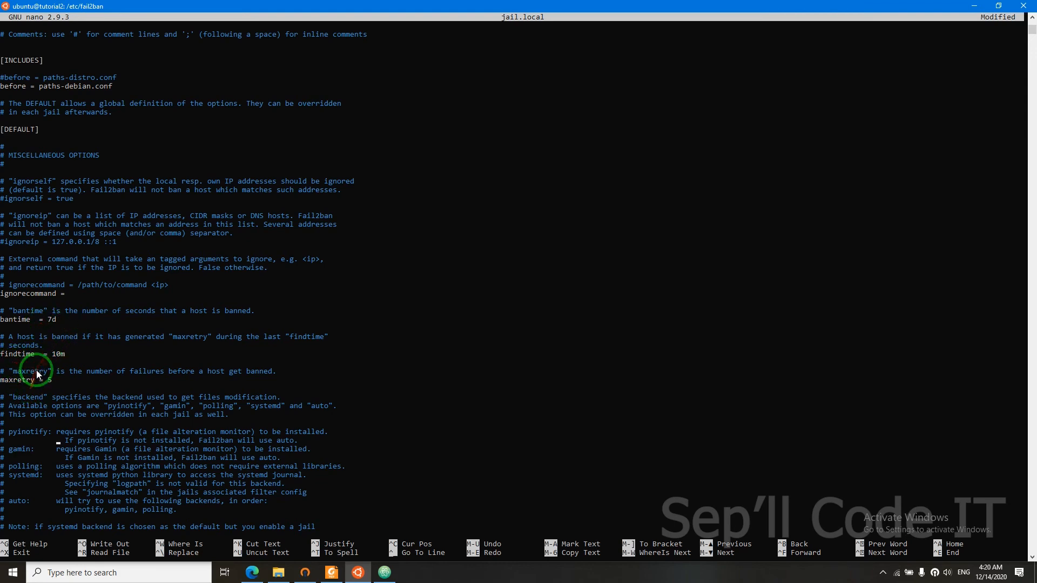
scroll("down", 3)
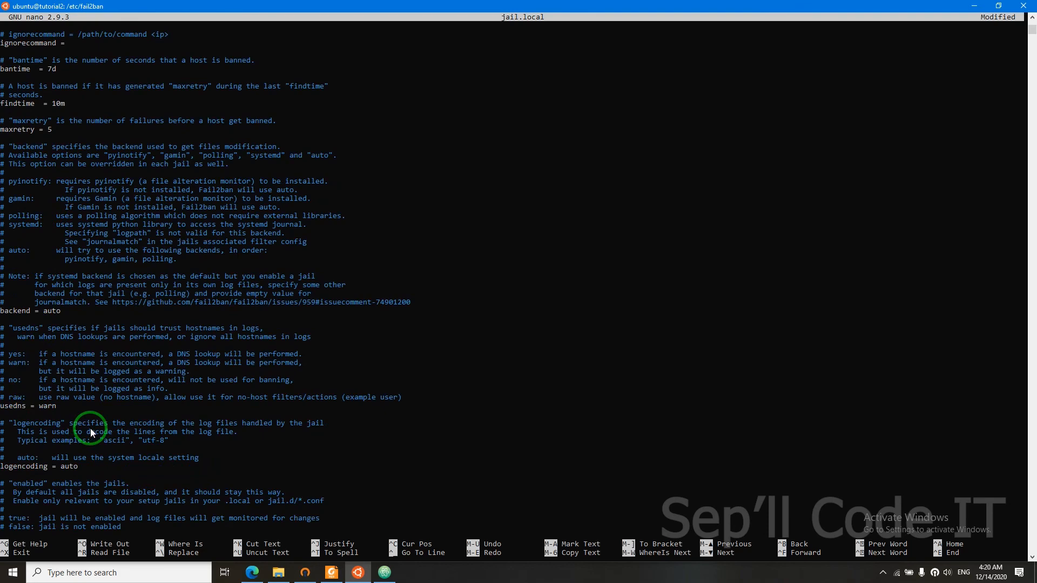
scroll("down", 3)
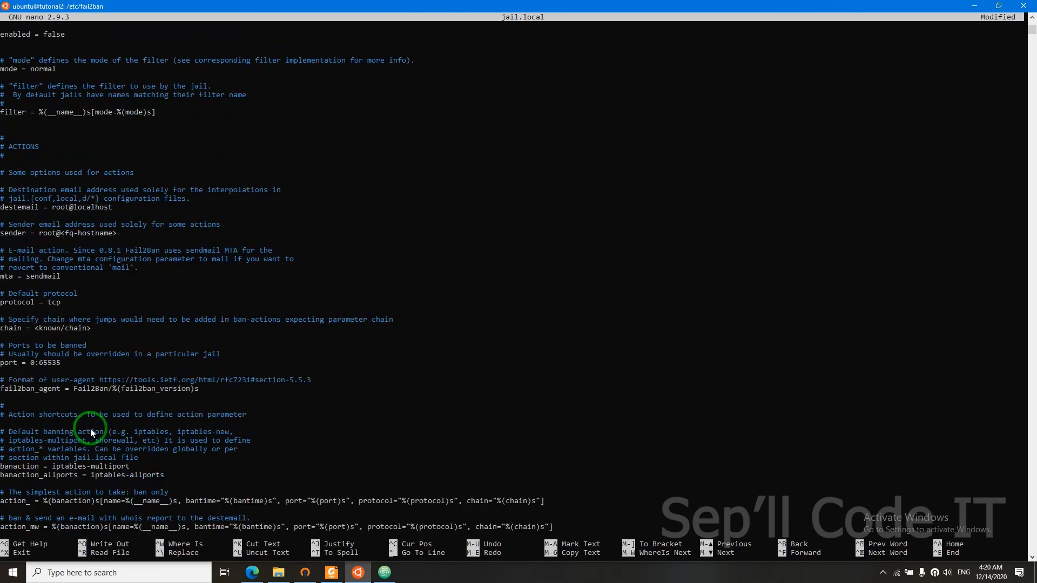
scroll("down", 3)
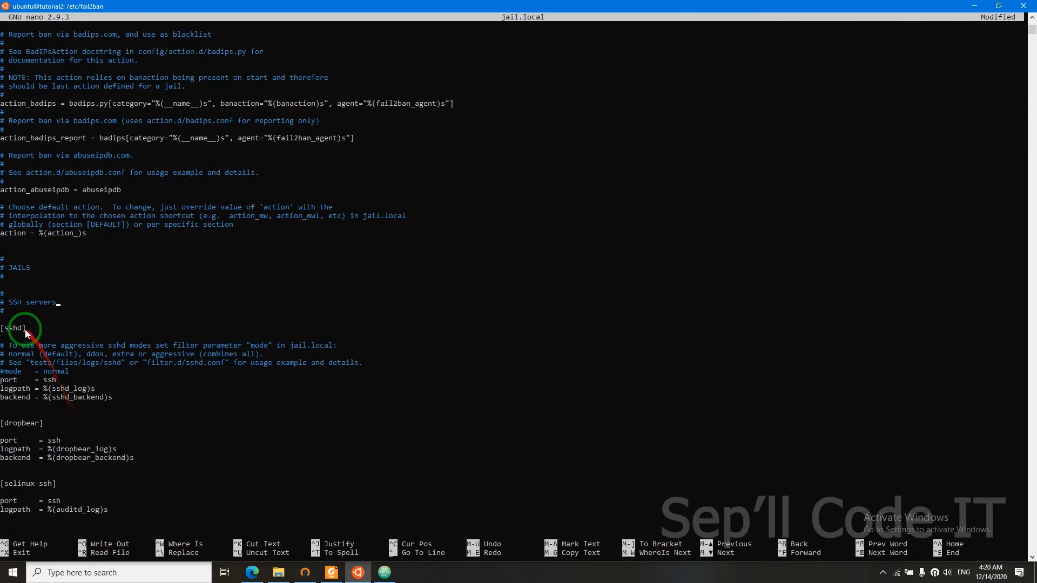
mouse_move(59, 383)
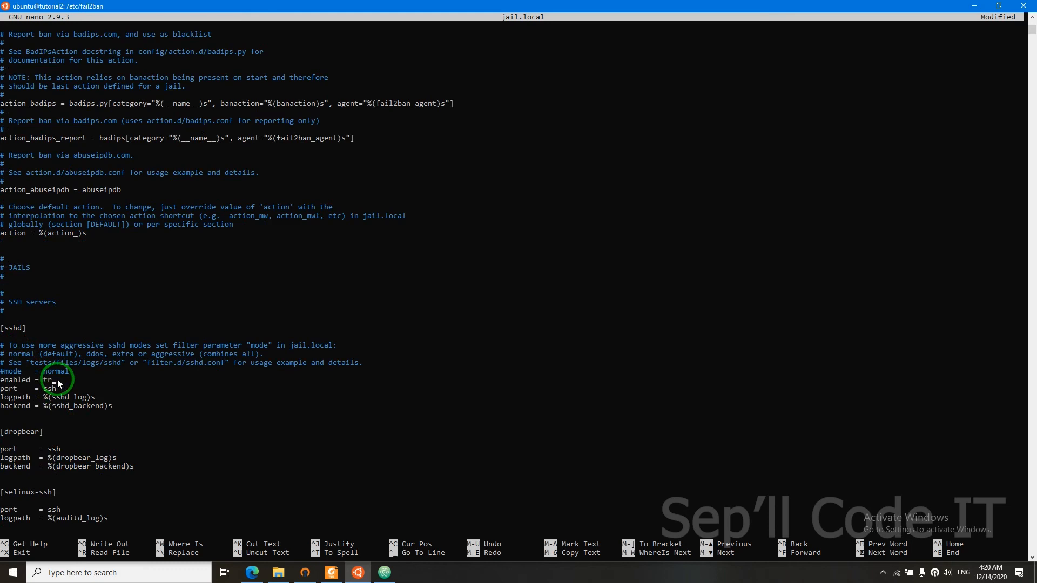
key("ctrl+o")
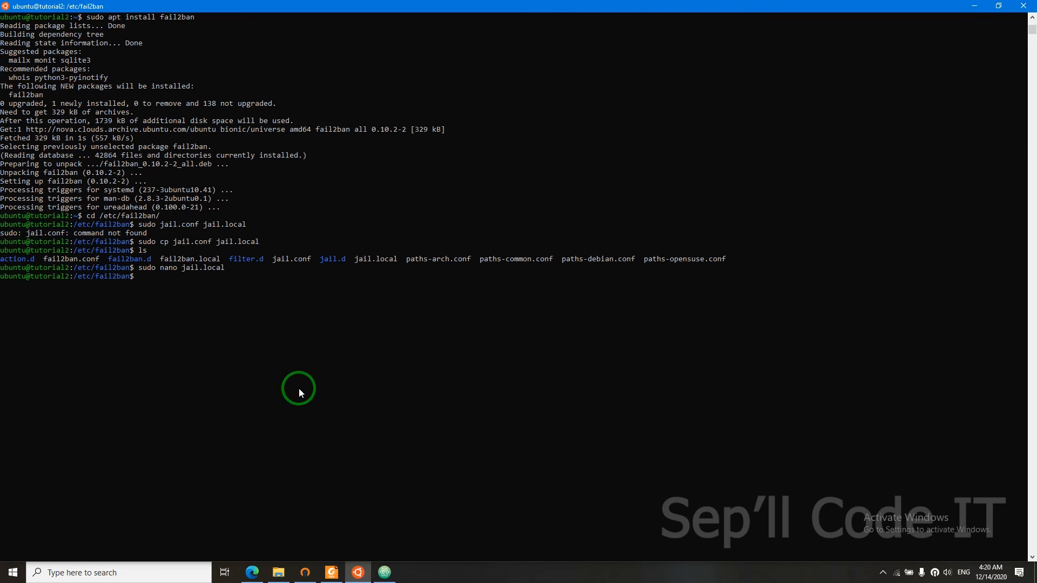
- Check sudo service fail2ban status, restart the service, and confirm it is active (running)
type("sudo serv")
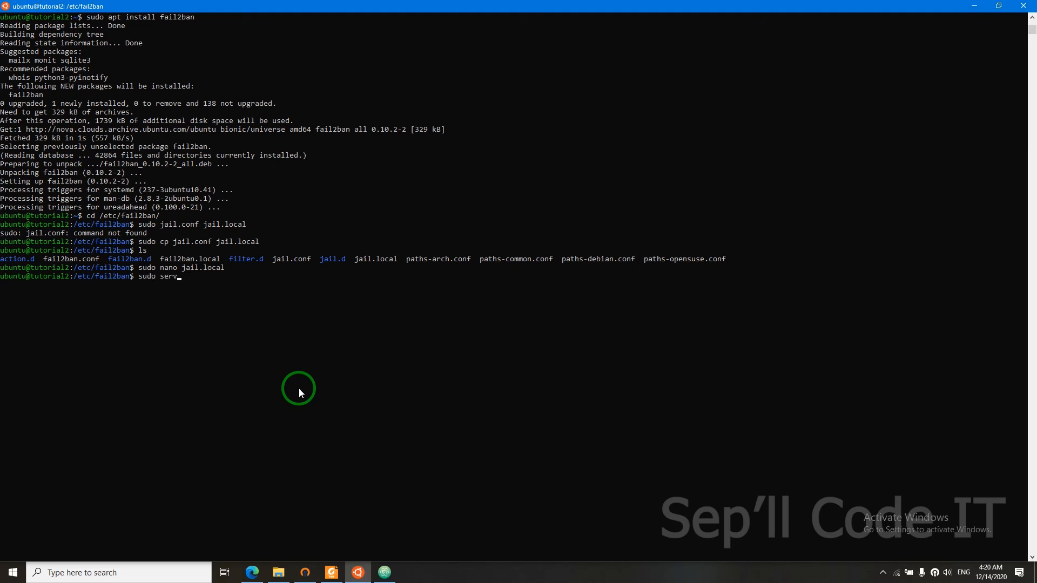
type("ice fail2ban status")
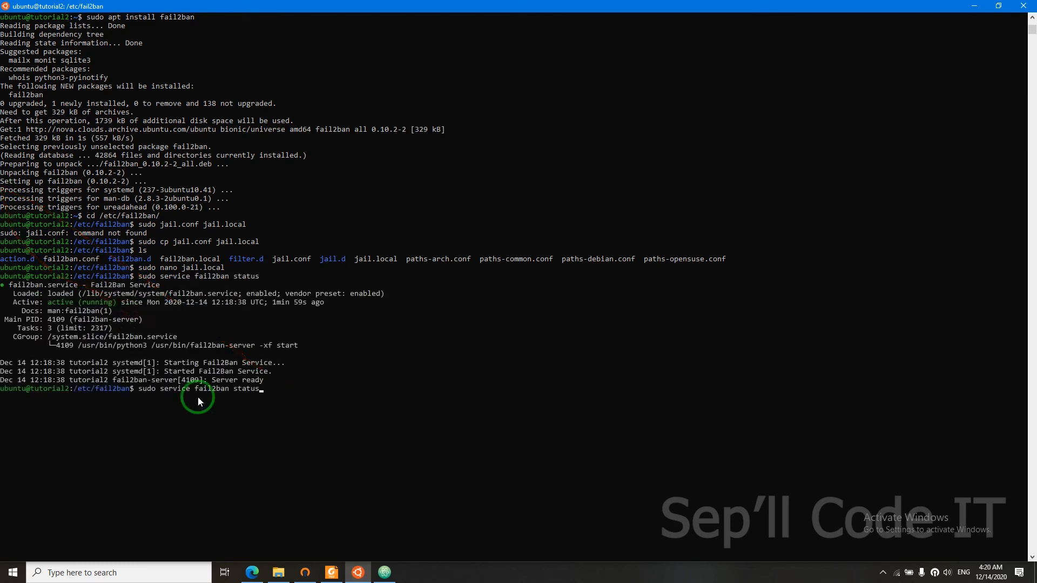
key("BackSpace")
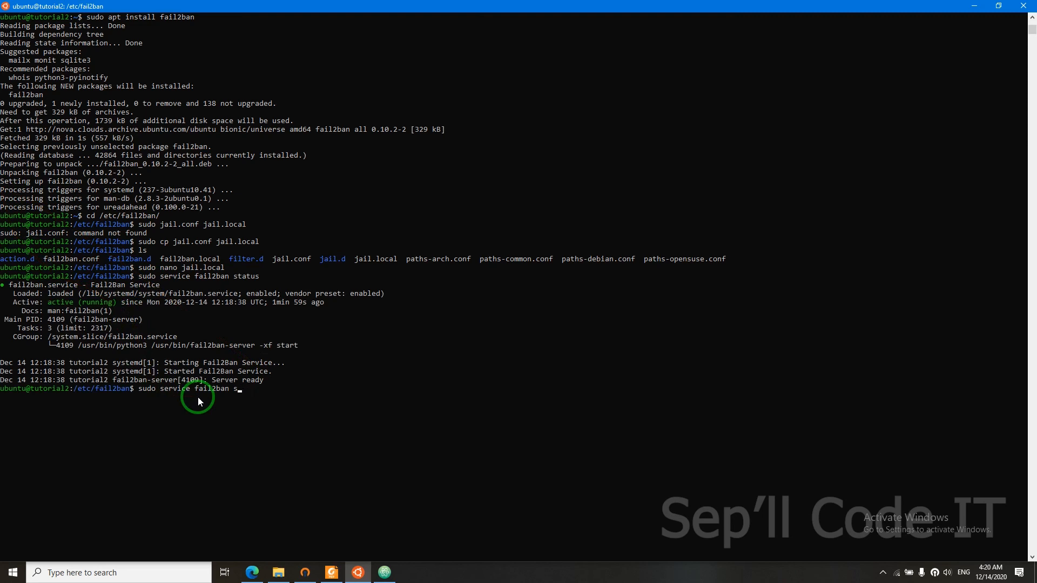
key("Backspace")
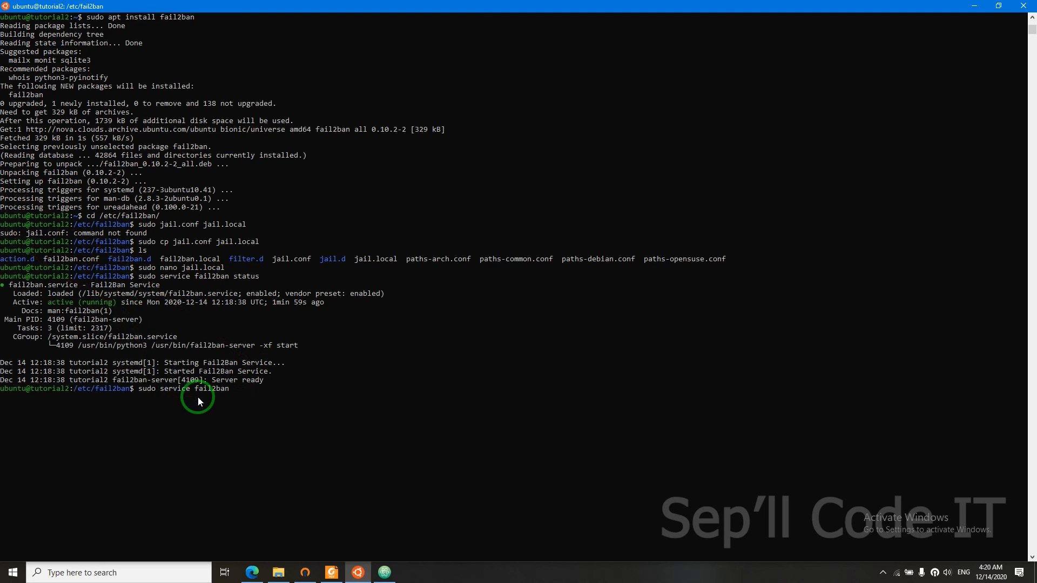
type("restart")
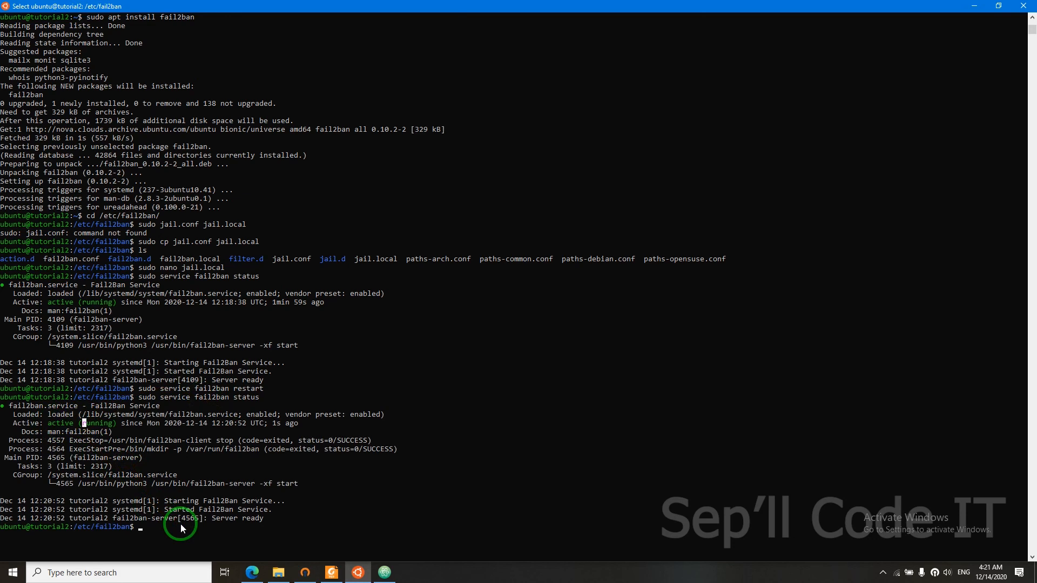
- Run sudo fail2ban-client status sshd to list the 42 currently banned IPs
type("sudo")
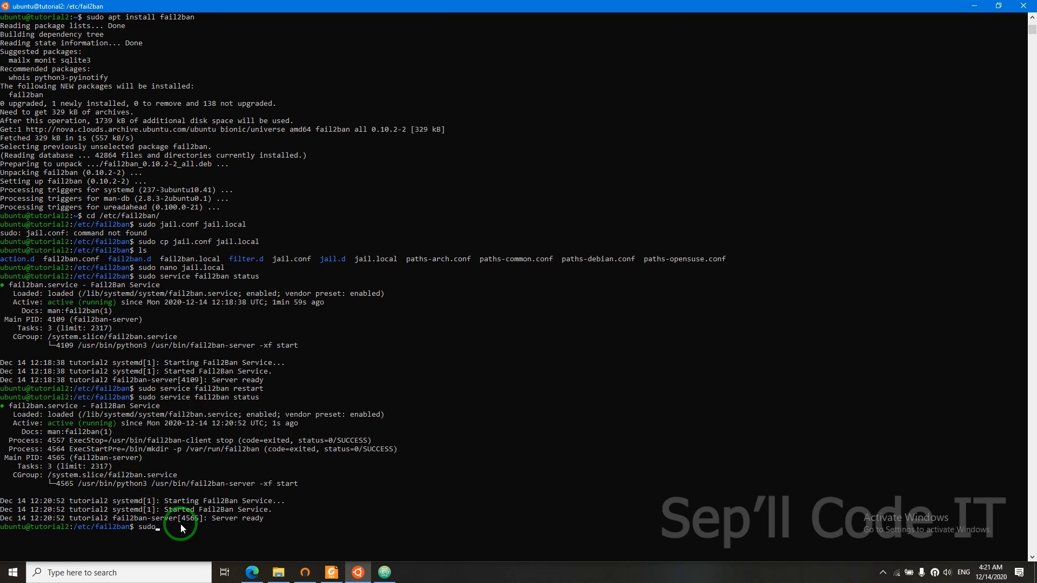
type("fail2ban-client status sshd")
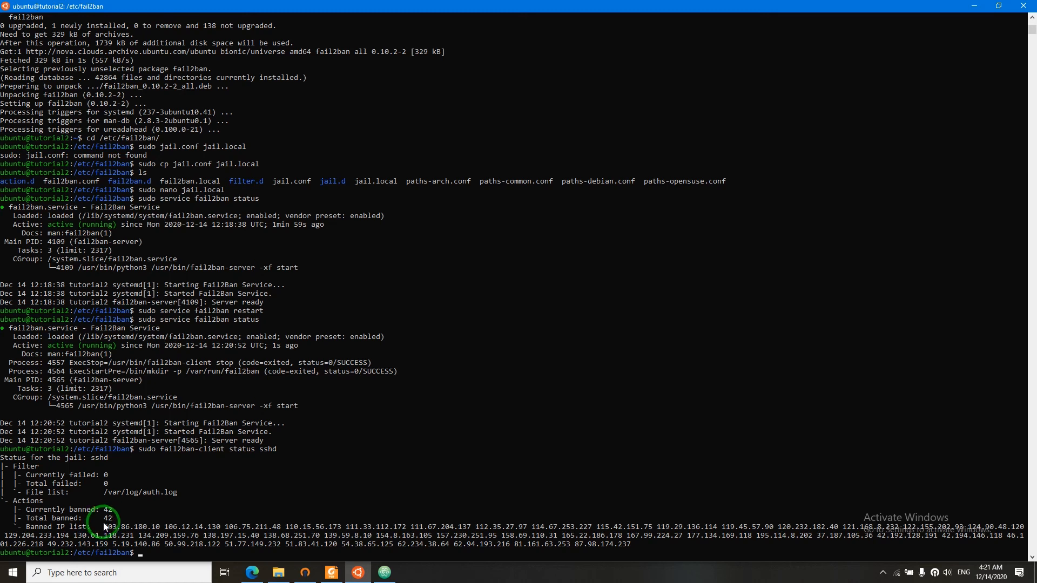
mouse_move(144, 544)
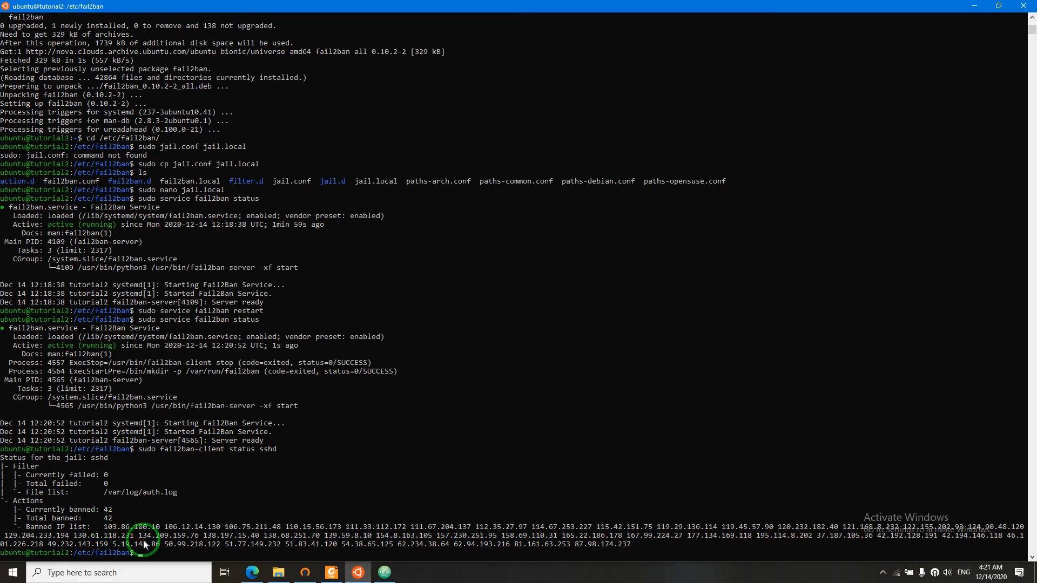